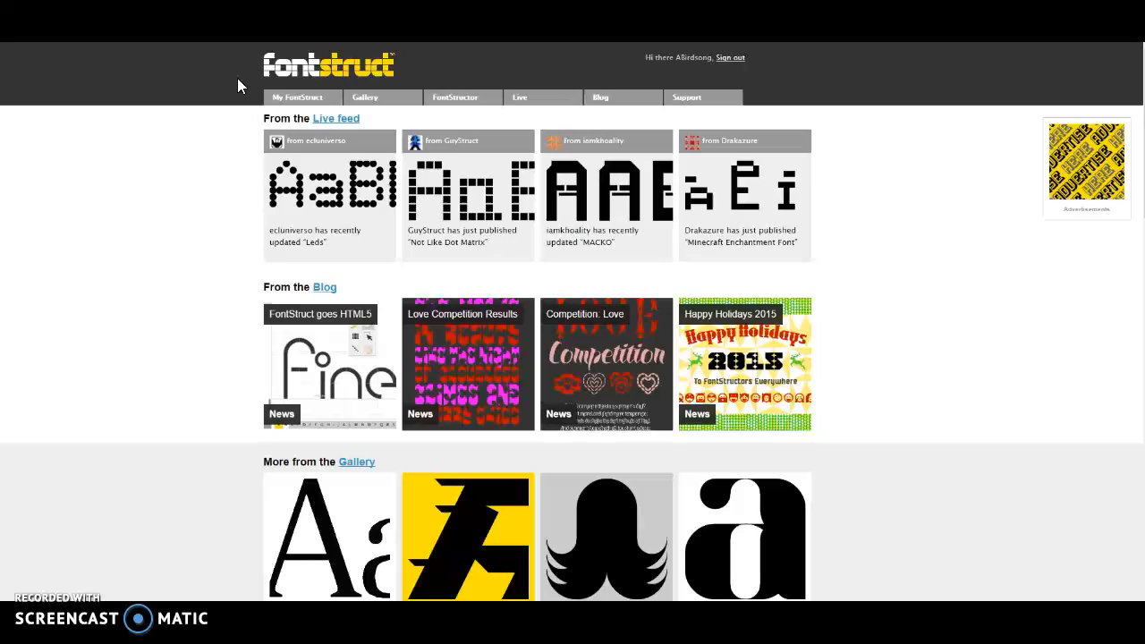
{"action": "mouse_move", "coordinate": [229, 161]}
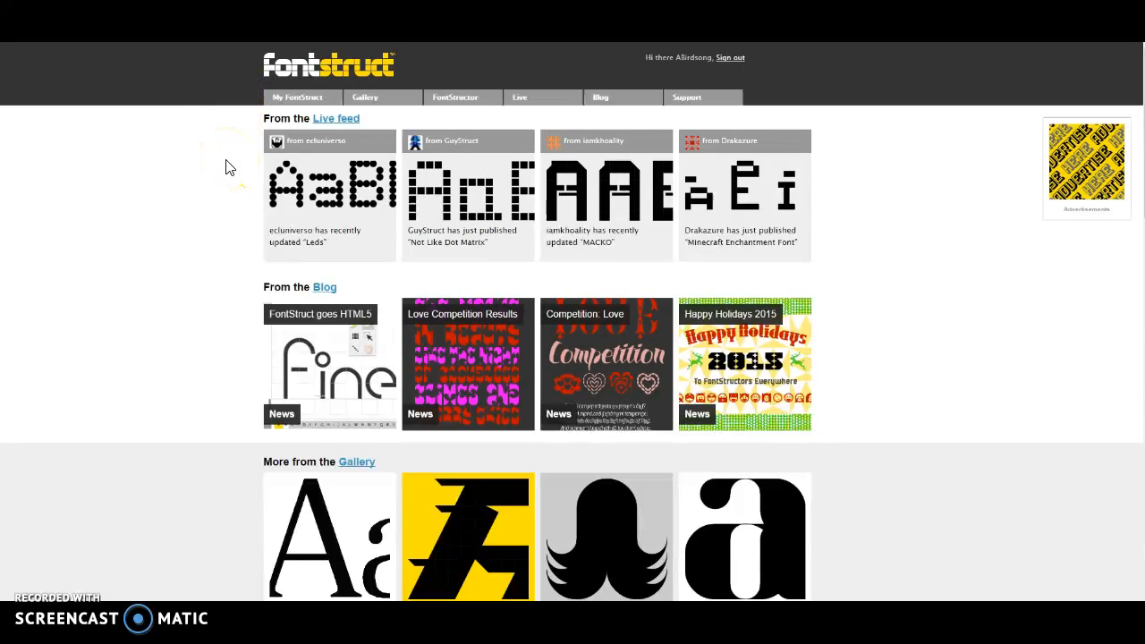
{"action": "mouse_move", "coordinate": [241, 147]}
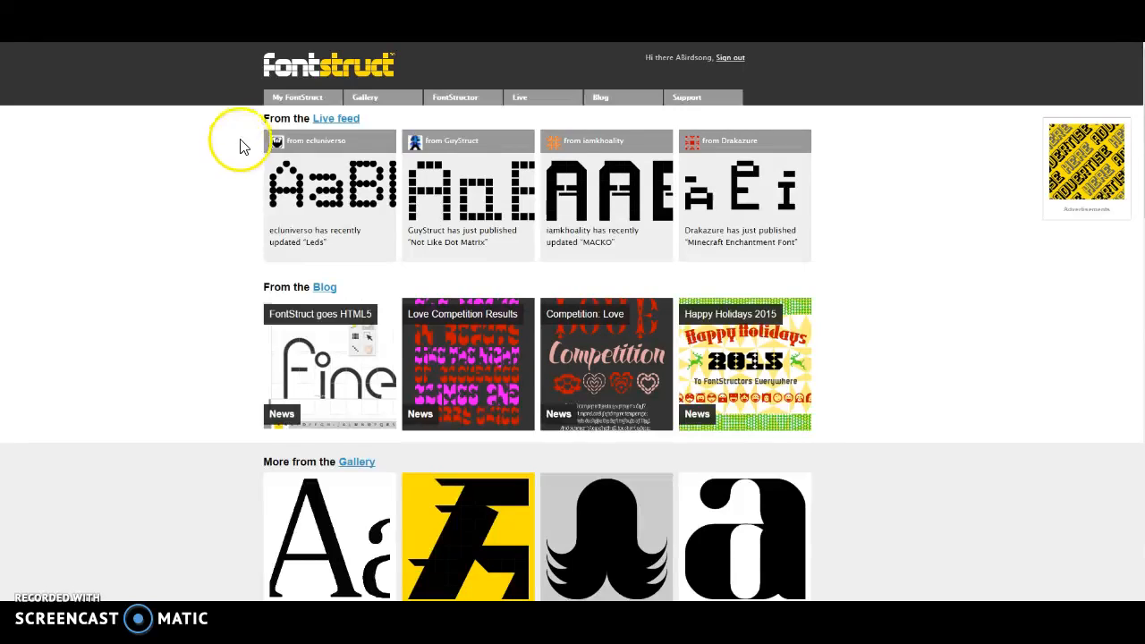
Open the FontStructions list from My FontStruct and go to the MommaBird font's page.
{"action": "left_click", "coordinate": [297, 97]}
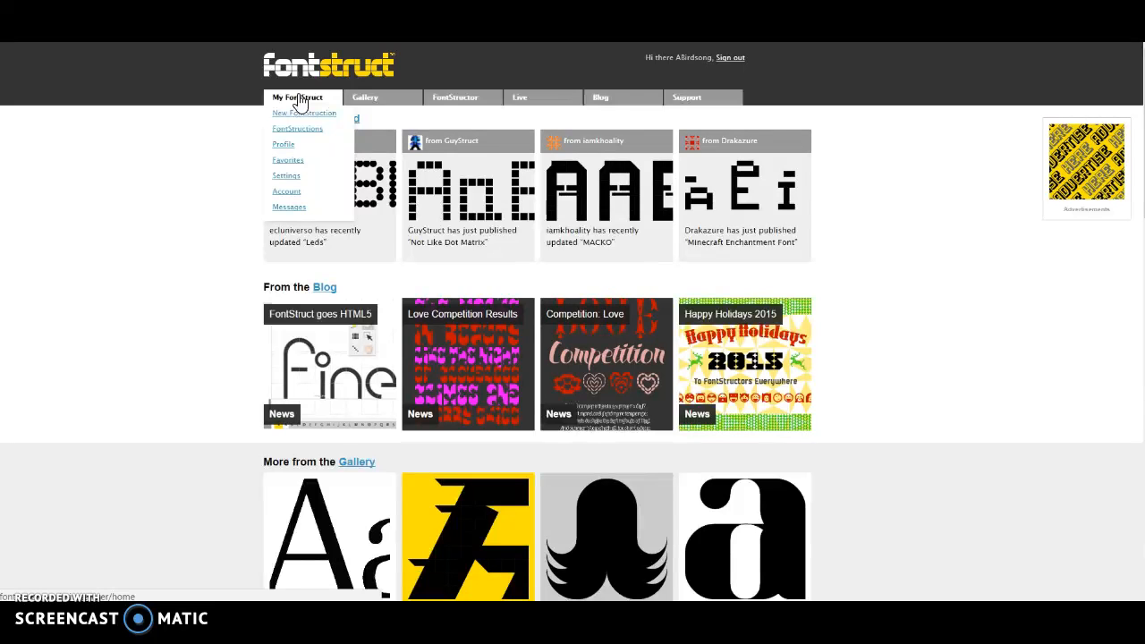
{"action": "left_click", "coordinate": [303, 97]}
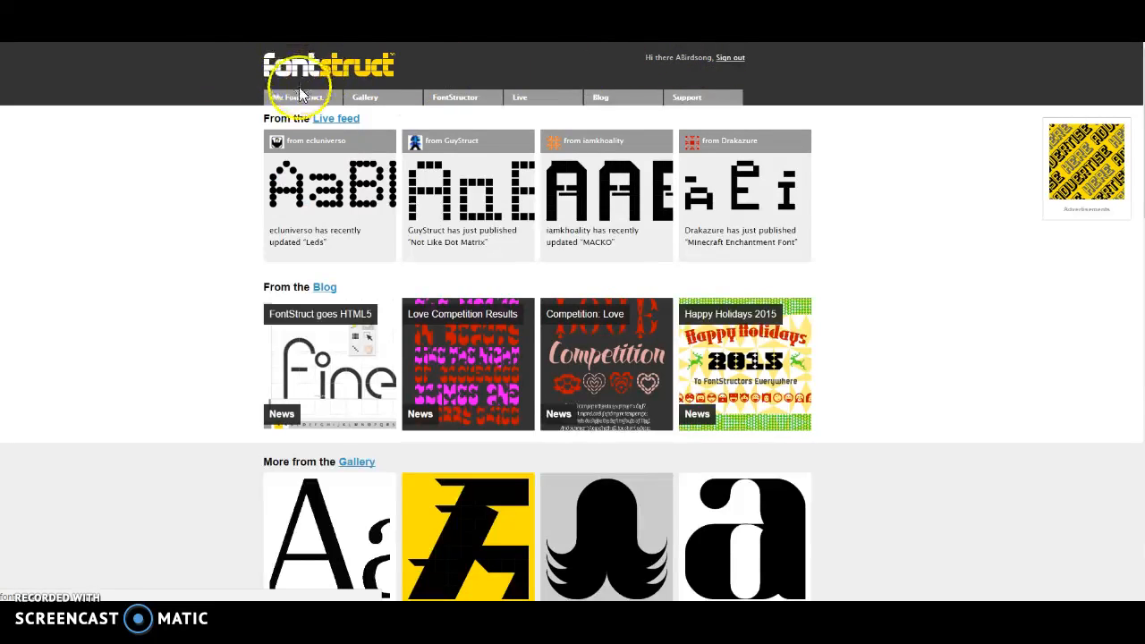
{"action": "mouse_move", "coordinate": [224, 197]}
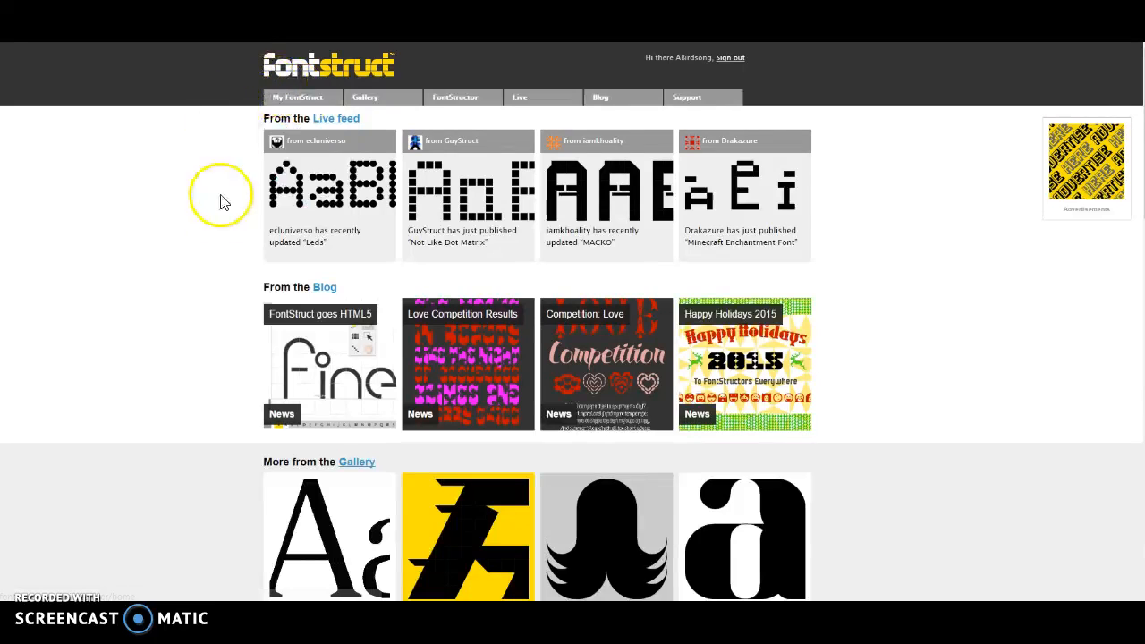
{"action": "mouse_move", "coordinate": [114, 505]}
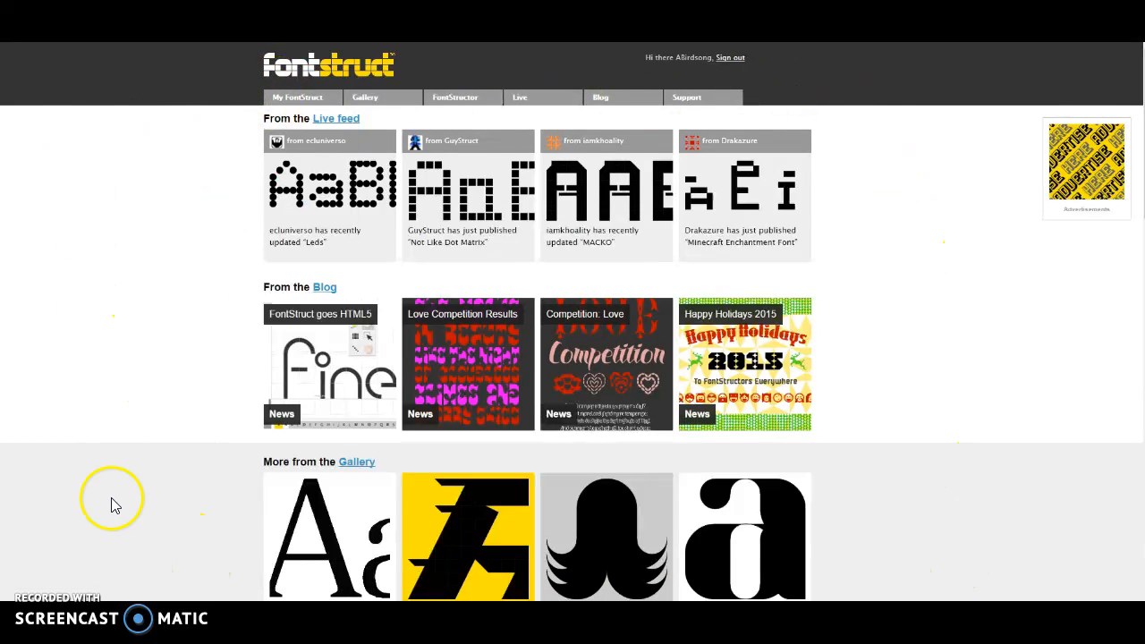
{"action": "left_click", "coordinate": [293, 96]}
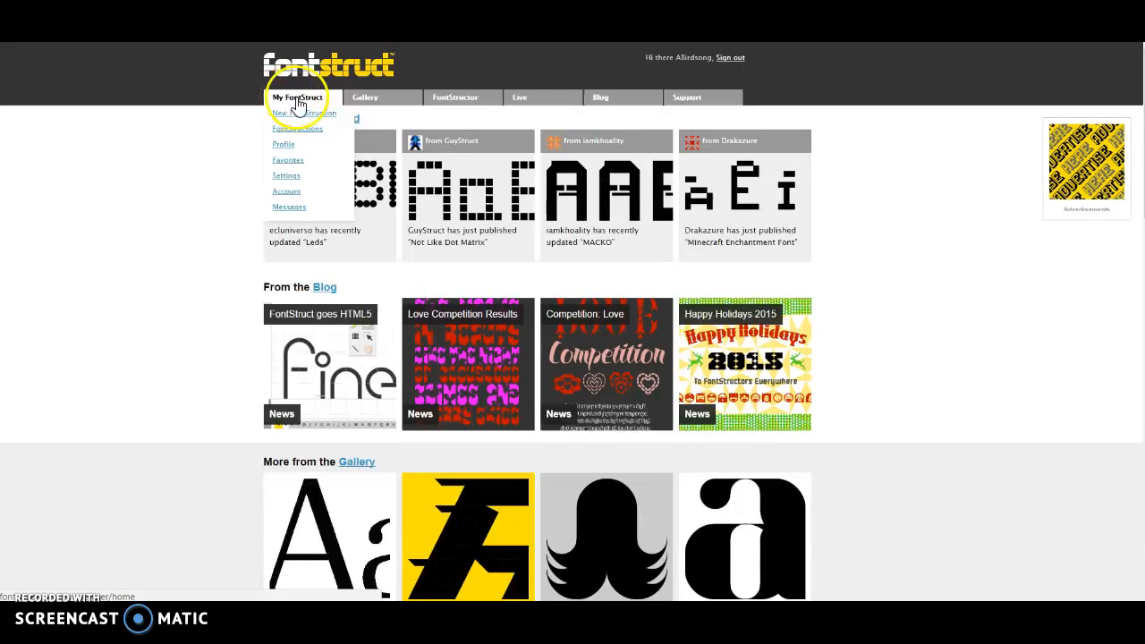
{"action": "mouse_move", "coordinate": [302, 102]}
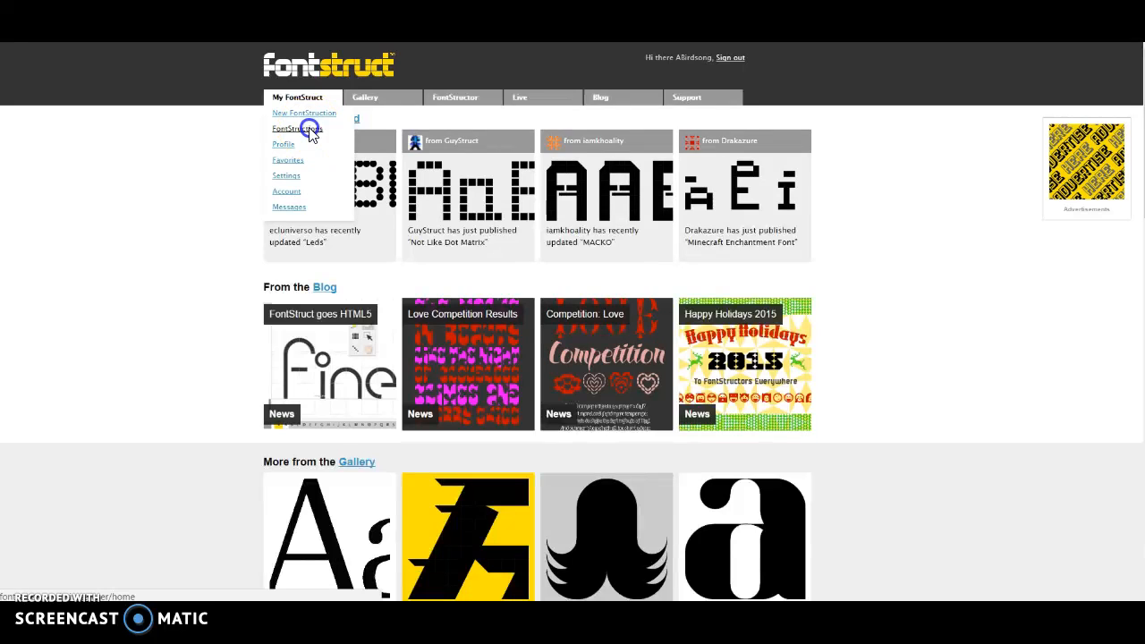
{"action": "left_click", "coordinate": [297, 129]}
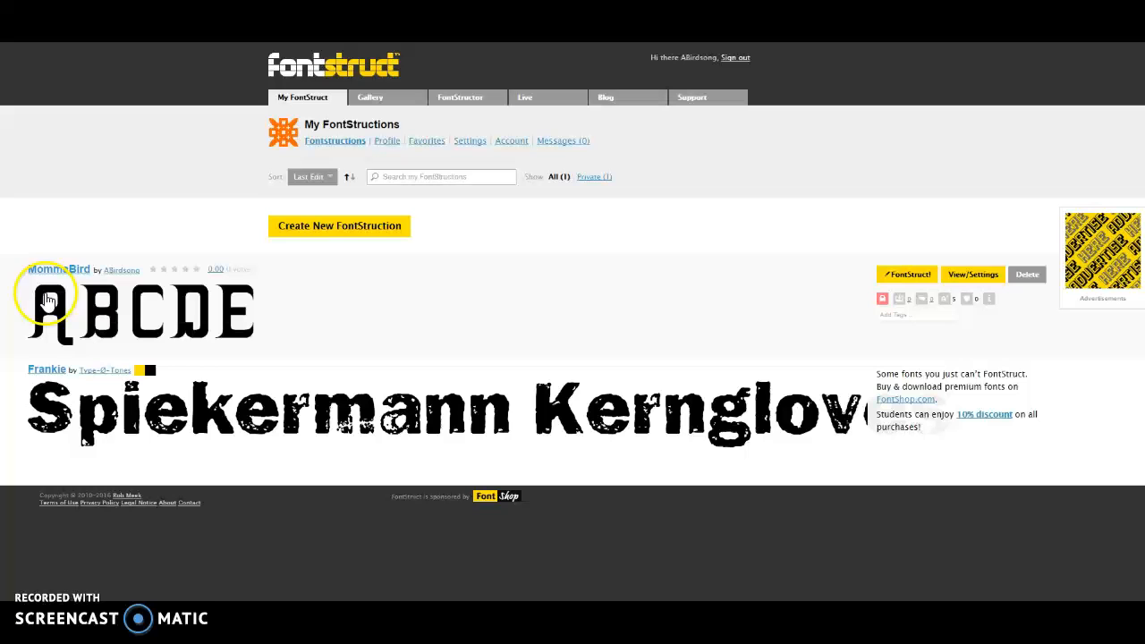
{"action": "mouse_move", "coordinate": [34, 344]}
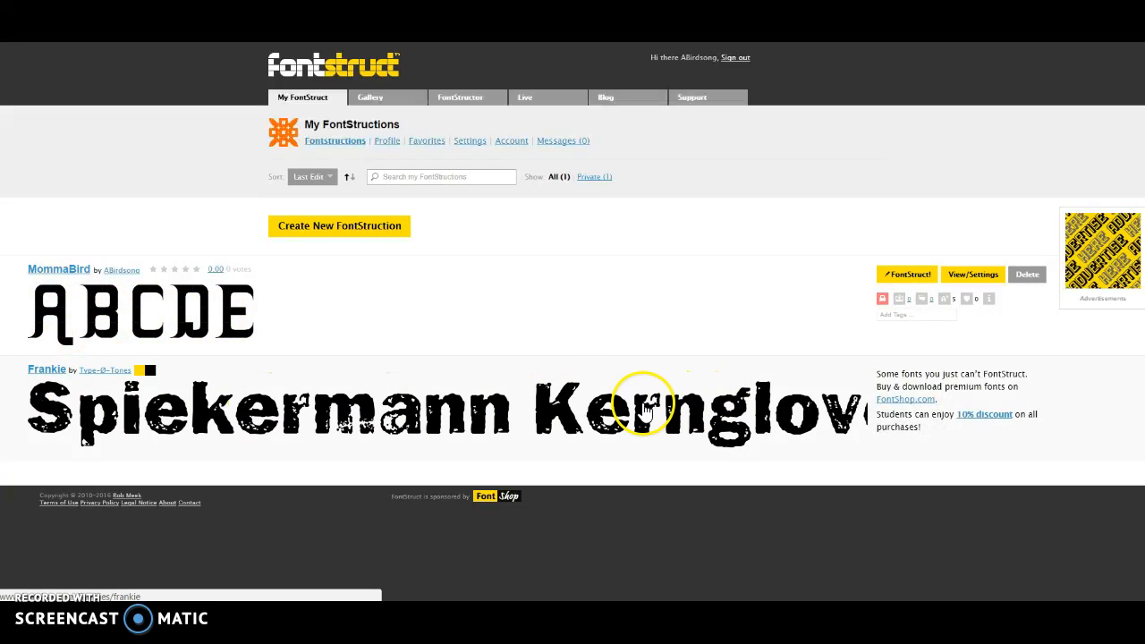
{"action": "mouse_move", "coordinate": [72, 408]}
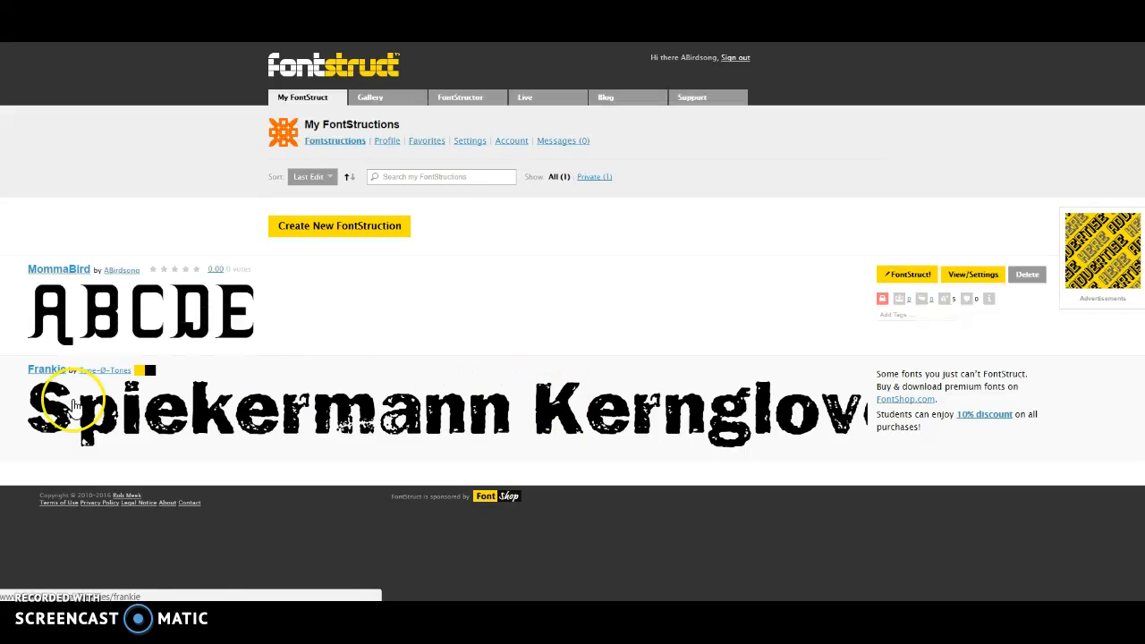
{"action": "mouse_move", "coordinate": [57, 269]}
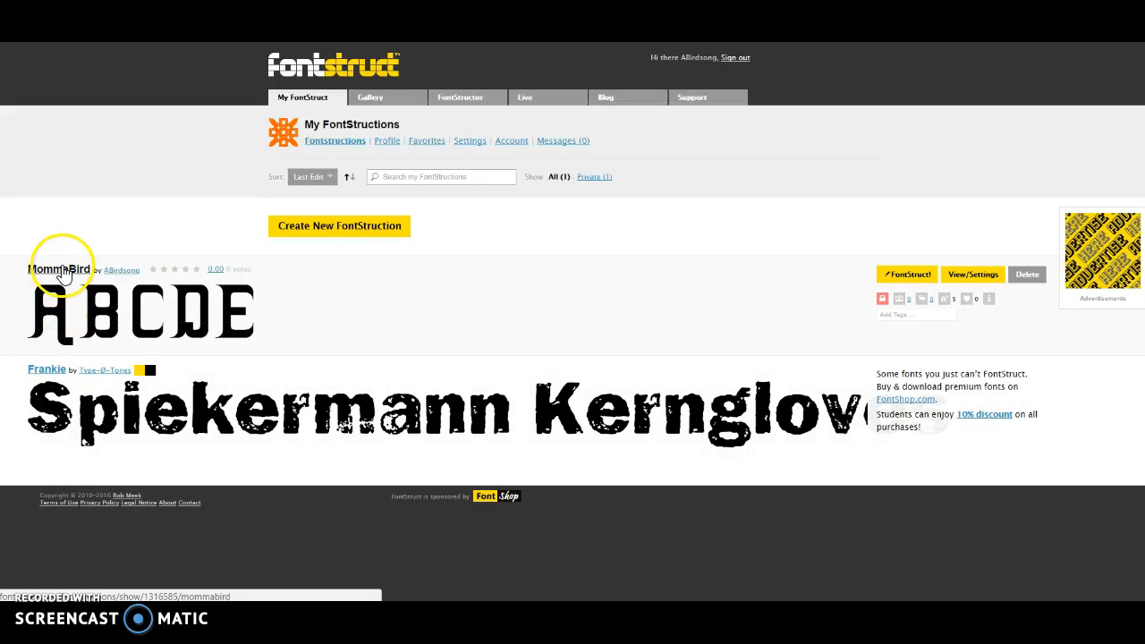
{"action": "left_click", "coordinate": [57, 268]}
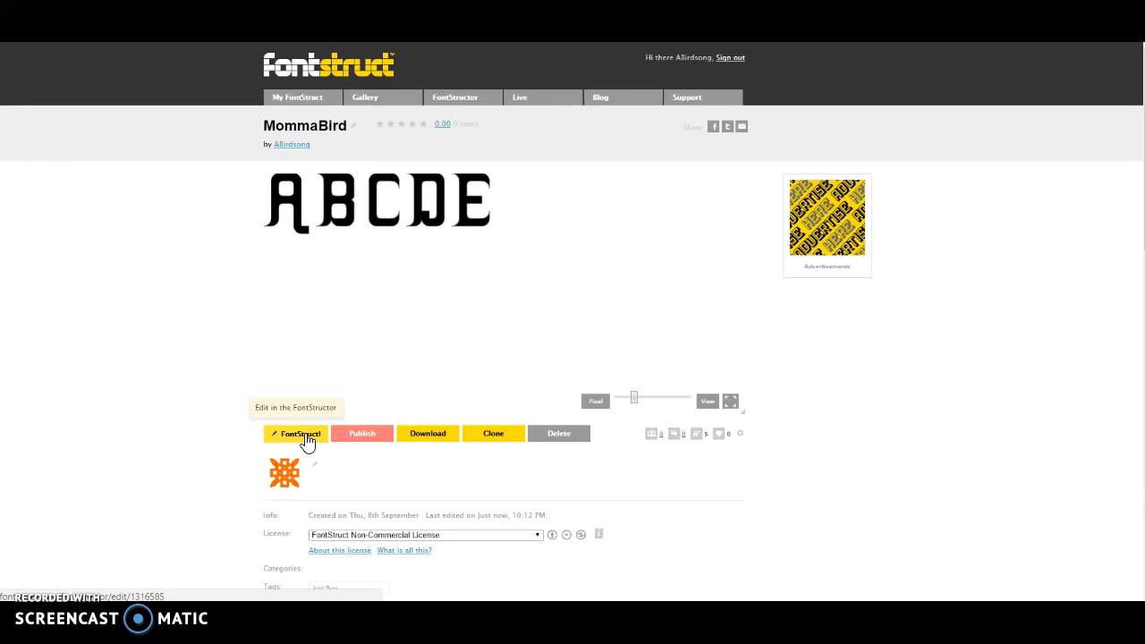
Launch MommaBird in the FontStructor editor, showing its capital E on the grid.
{"action": "left_click", "coordinate": [301, 433]}
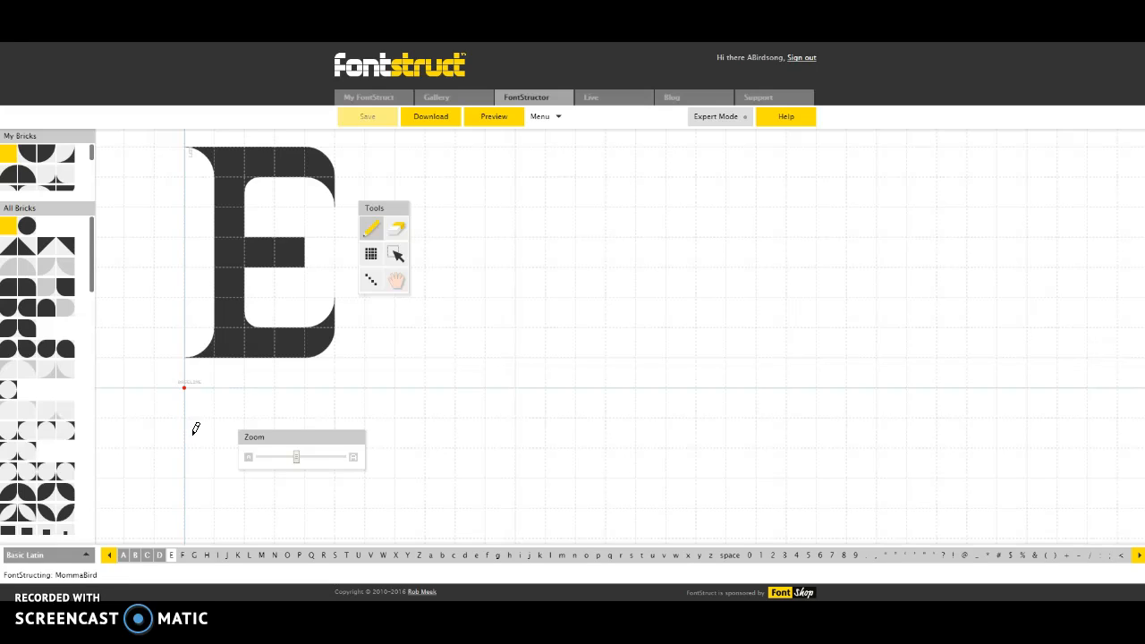
{"action": "mouse_move", "coordinate": [197, 450]}
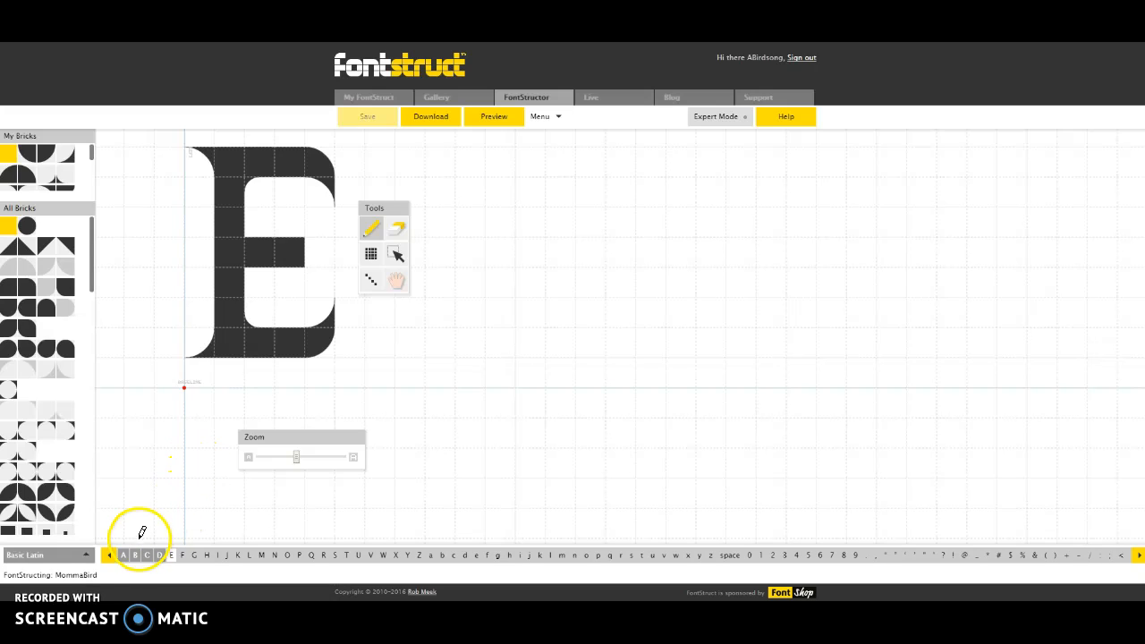
{"action": "mouse_move", "coordinate": [215, 516]}
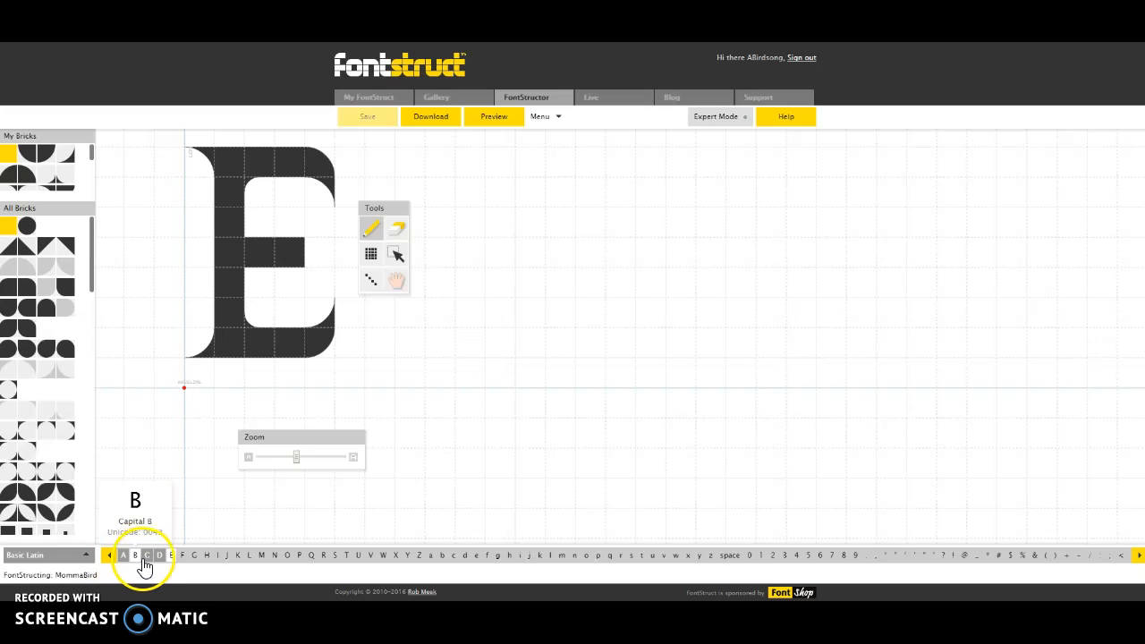
{"action": "mouse_move", "coordinate": [483, 555]}
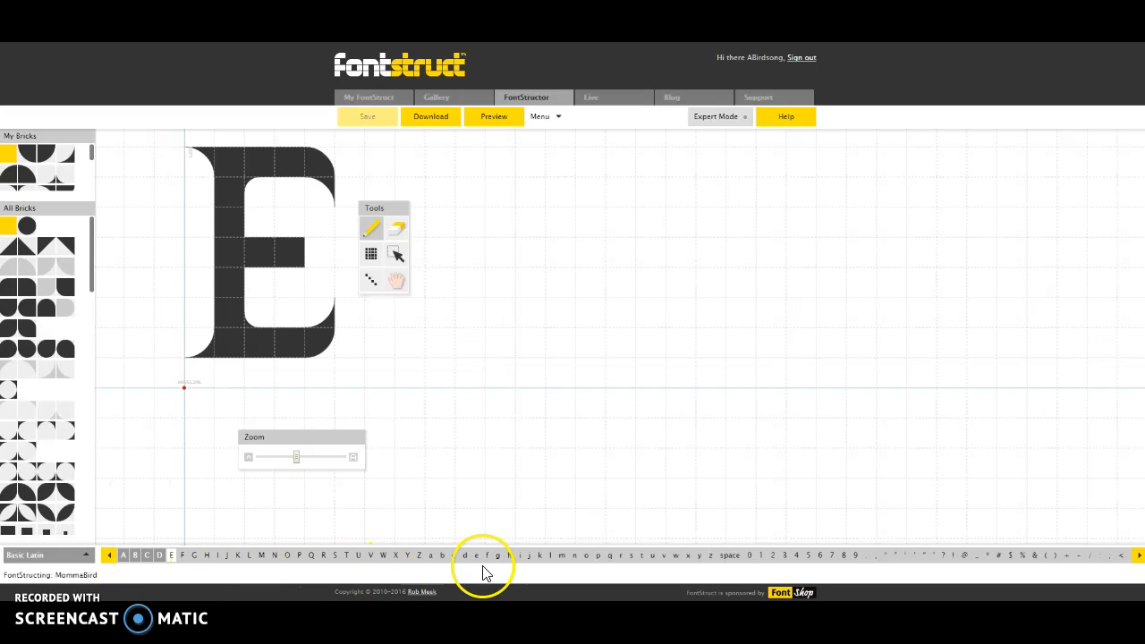
{"action": "mouse_move", "coordinate": [745, 571]}
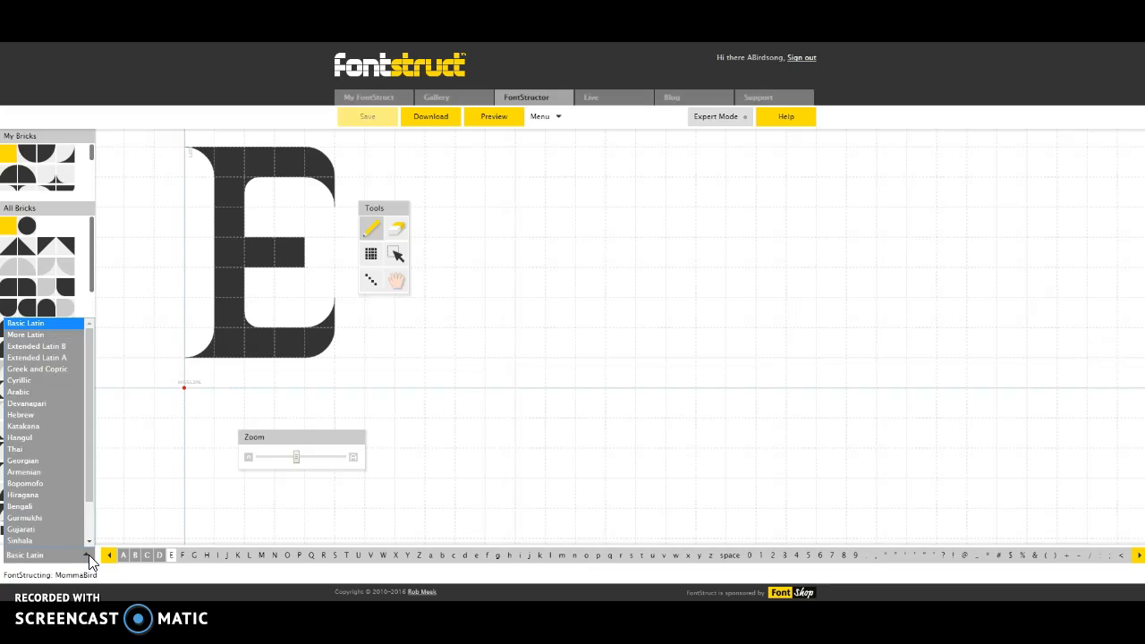
{"action": "mouse_move", "coordinate": [89, 528]}
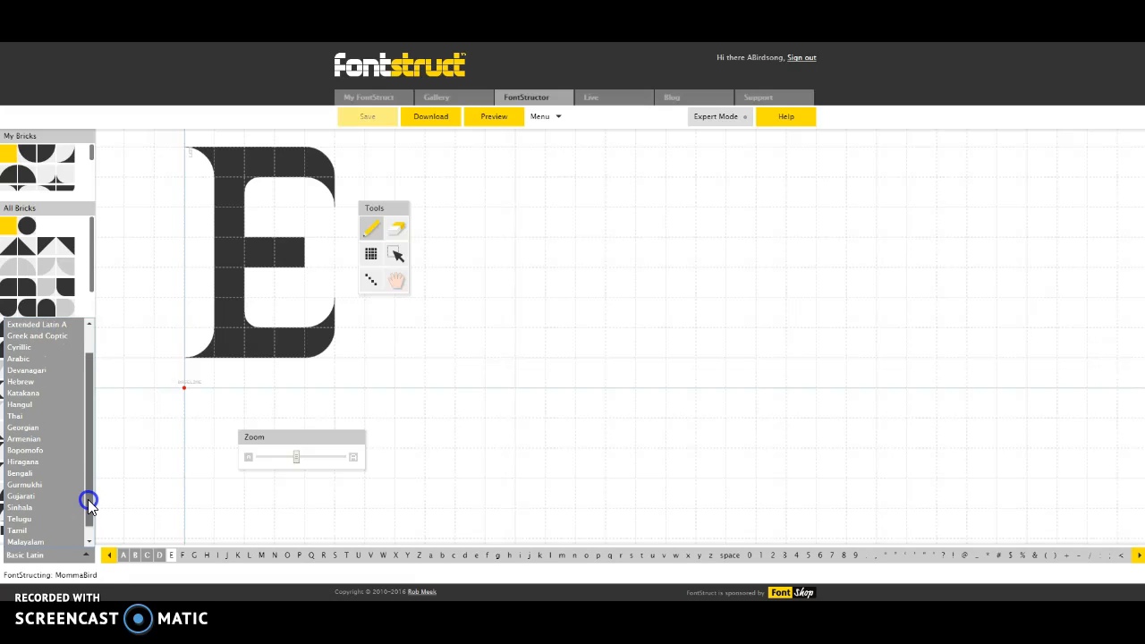
{"action": "scroll", "scroll_direction": "up", "scroll_amount": 3}
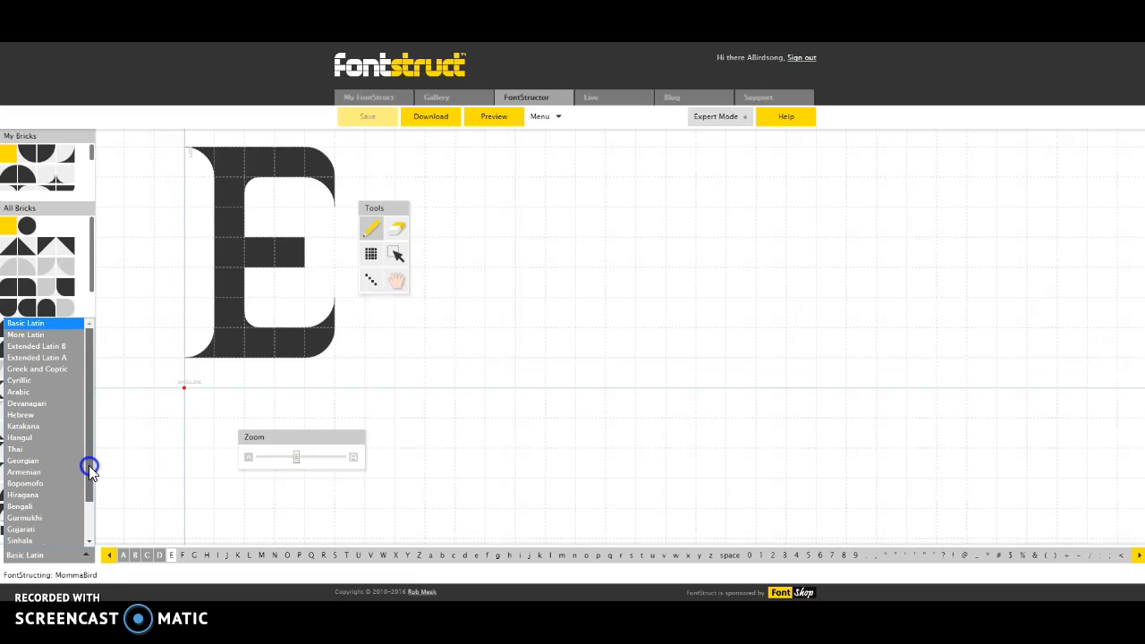
{"action": "mouse_move", "coordinate": [139, 594]}
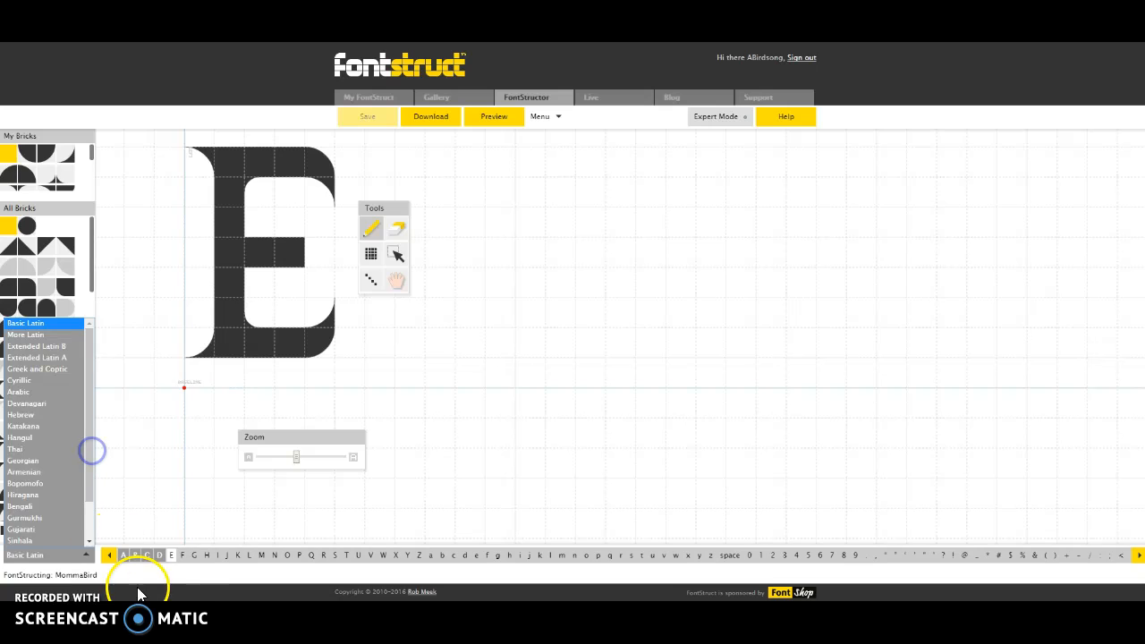
{"action": "mouse_move", "coordinate": [134, 555]}
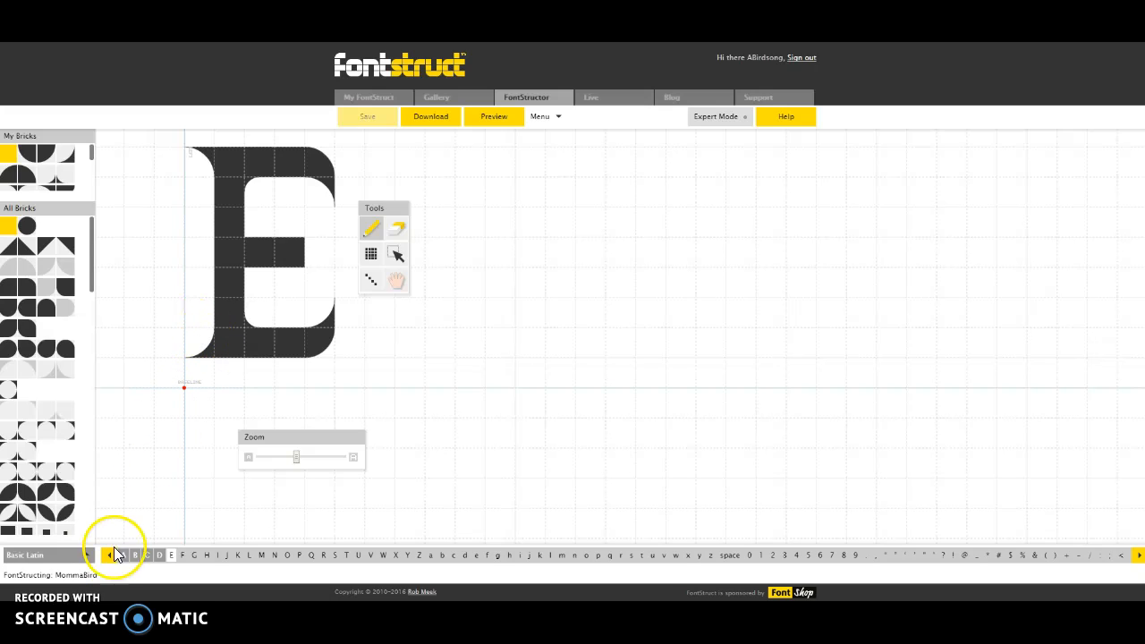
{"action": "mouse_move", "coordinate": [124, 555]}
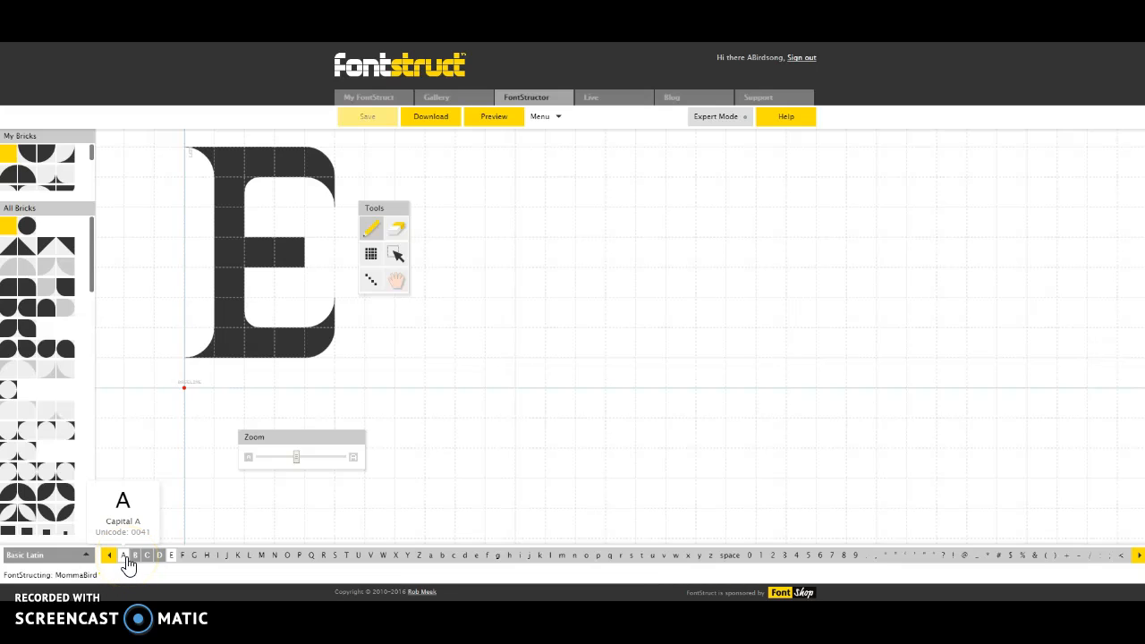
{"action": "left_click", "coordinate": [136, 554]}
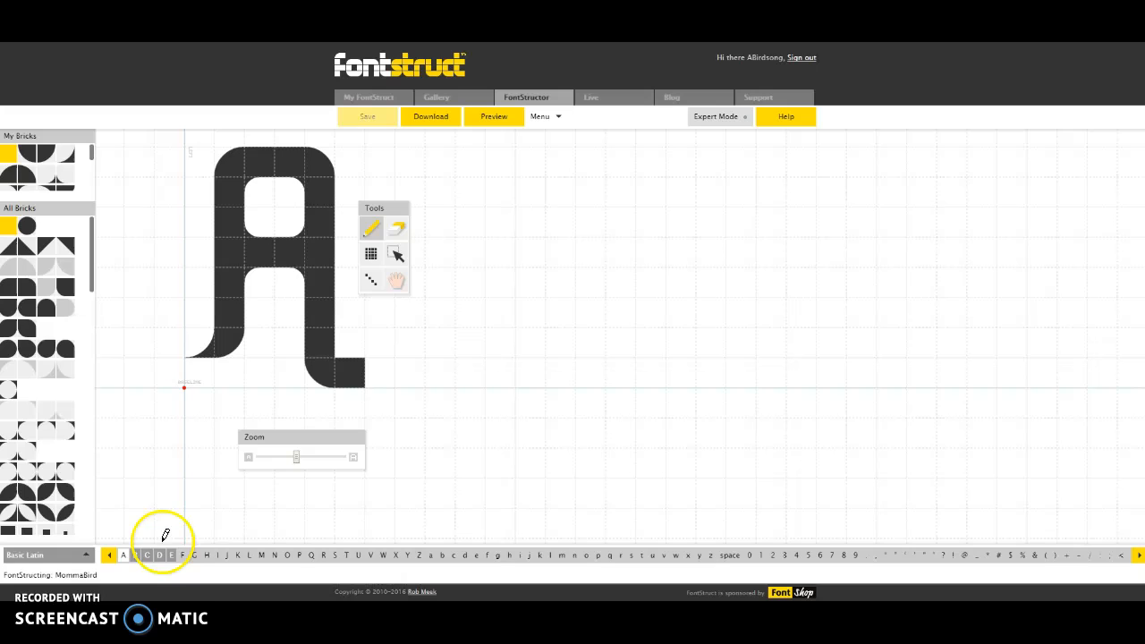
{"action": "left_click", "coordinate": [136, 554]}
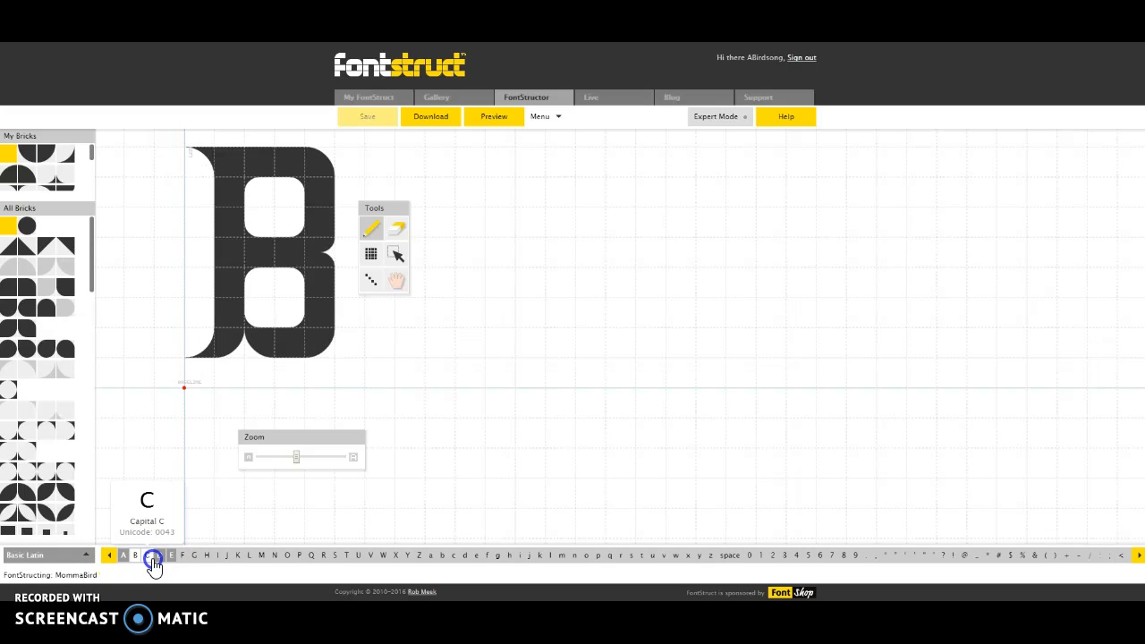
{"action": "left_click", "coordinate": [172, 555]}
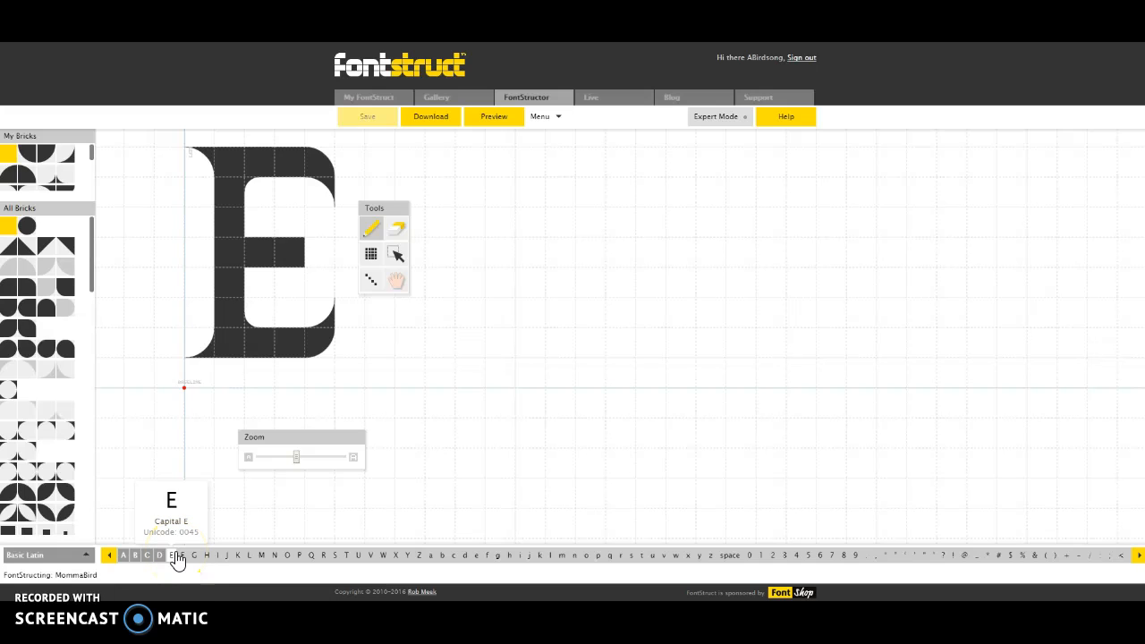
{"action": "mouse_move", "coordinate": [86, 121]}
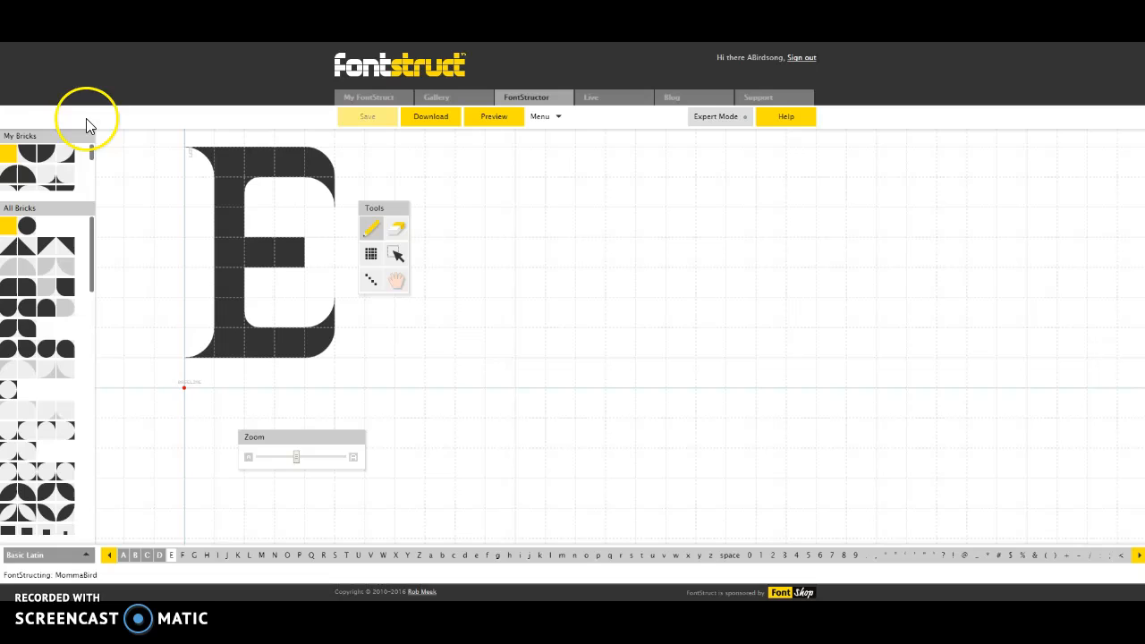
{"action": "mouse_move", "coordinate": [8, 146]}
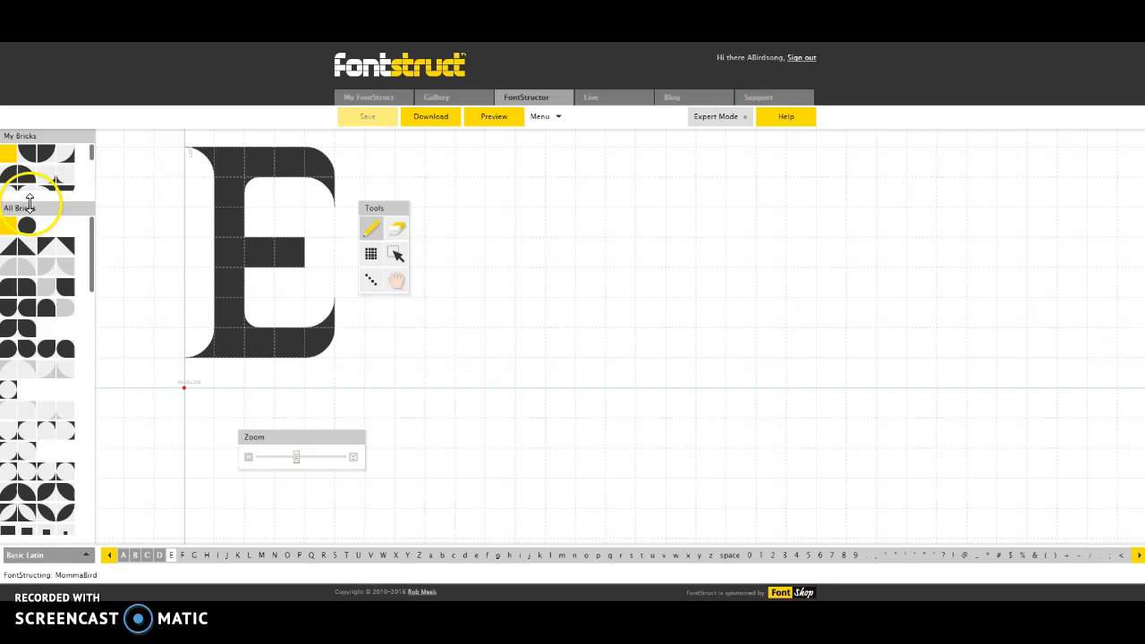
{"action": "mouse_move", "coordinate": [93, 268]}
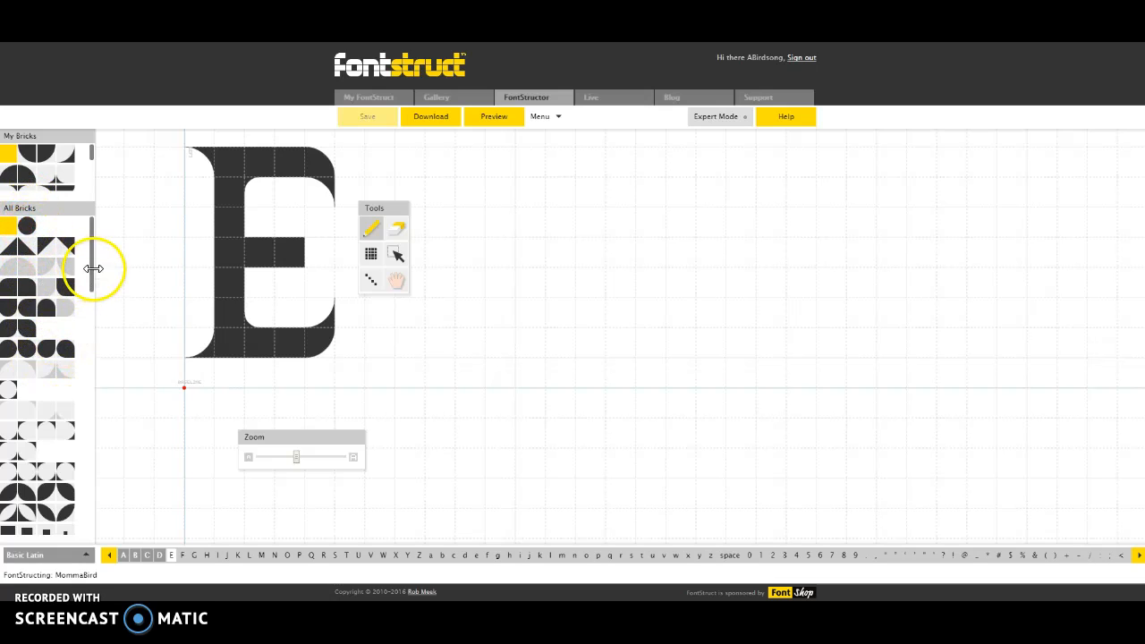
{"action": "scroll", "scroll_direction": "down", "scroll_amount": 3}
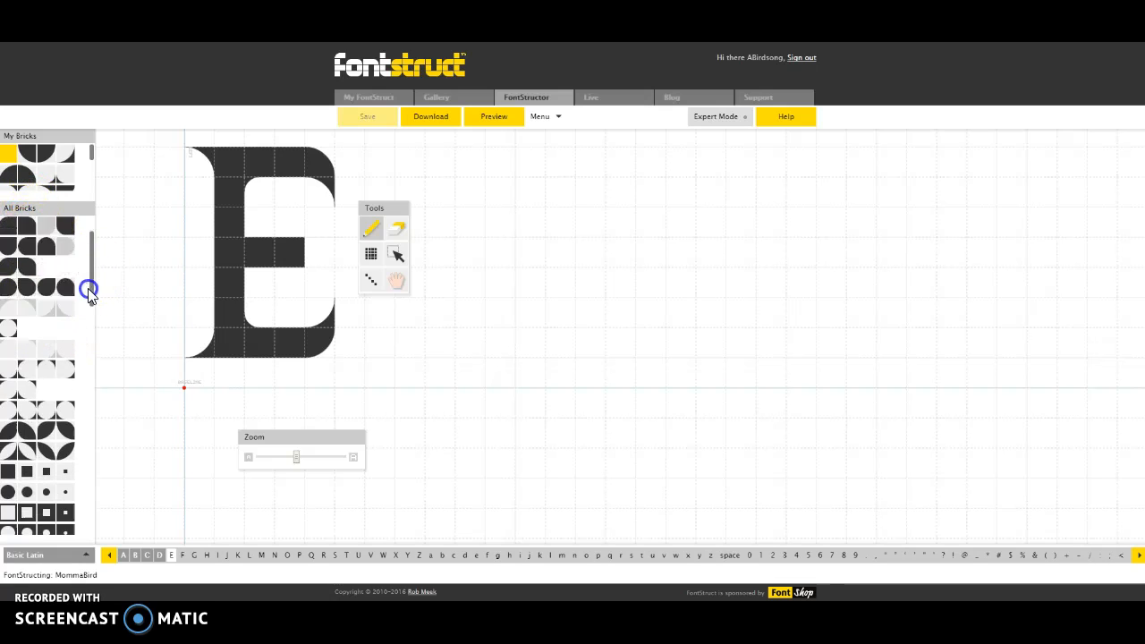
{"action": "scroll", "scroll_direction": "down", "scroll_amount": 3}
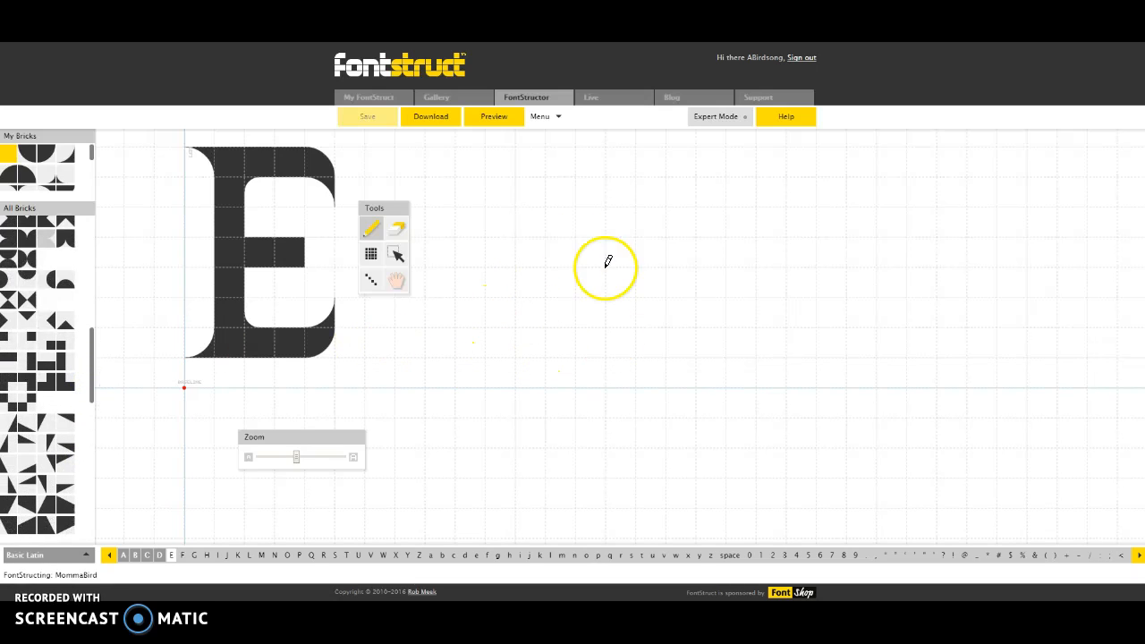
{"action": "mouse_move", "coordinate": [93, 361]}
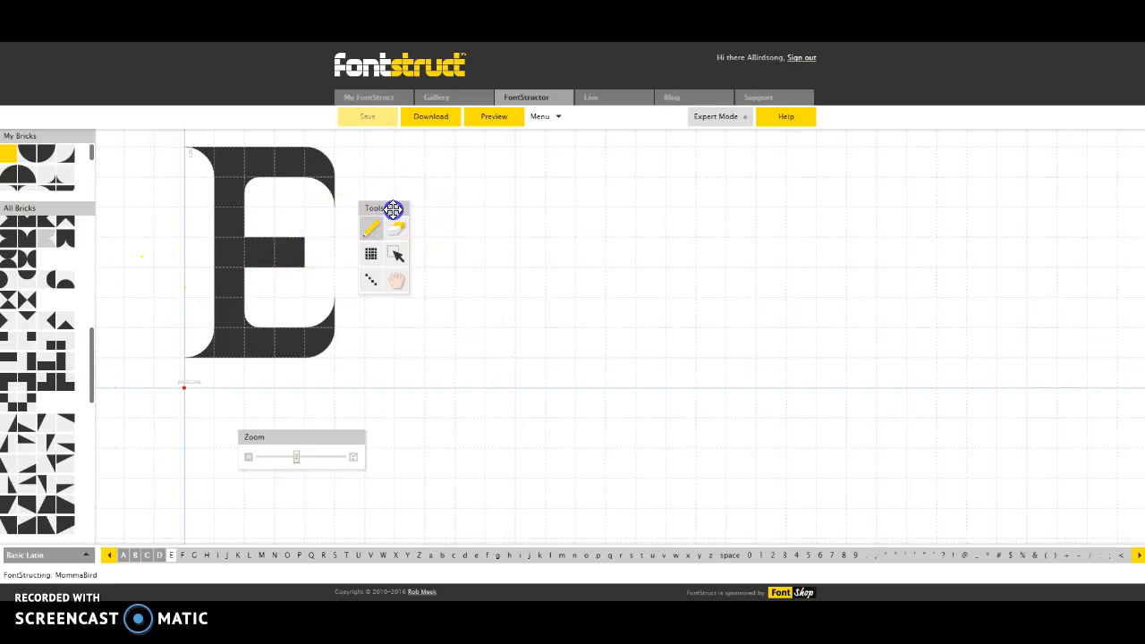
{"action": "left_click_drag", "start_coordinate": [394, 209], "coordinate": [415, 168]}
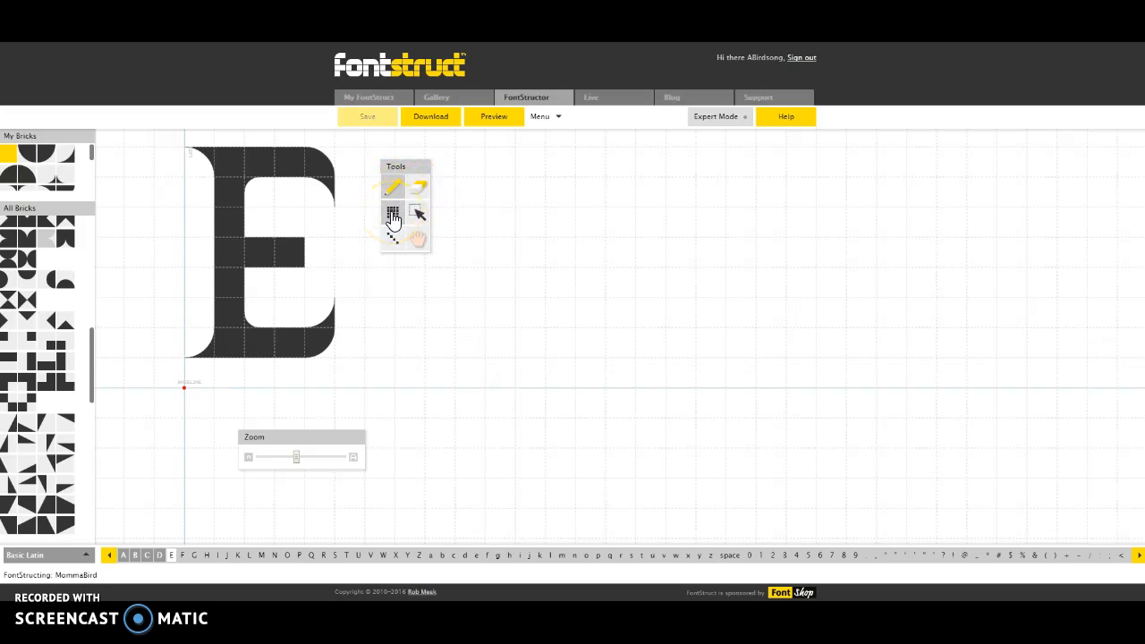
{"action": "mouse_move", "coordinate": [394, 211]}
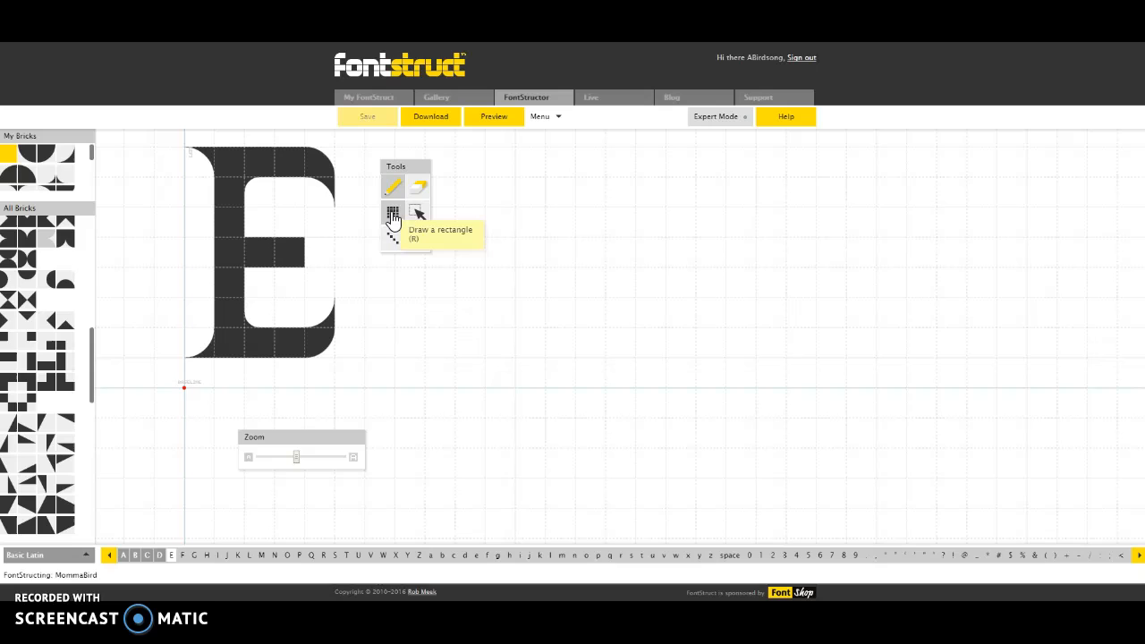
{"action": "mouse_move", "coordinate": [62, 250]}
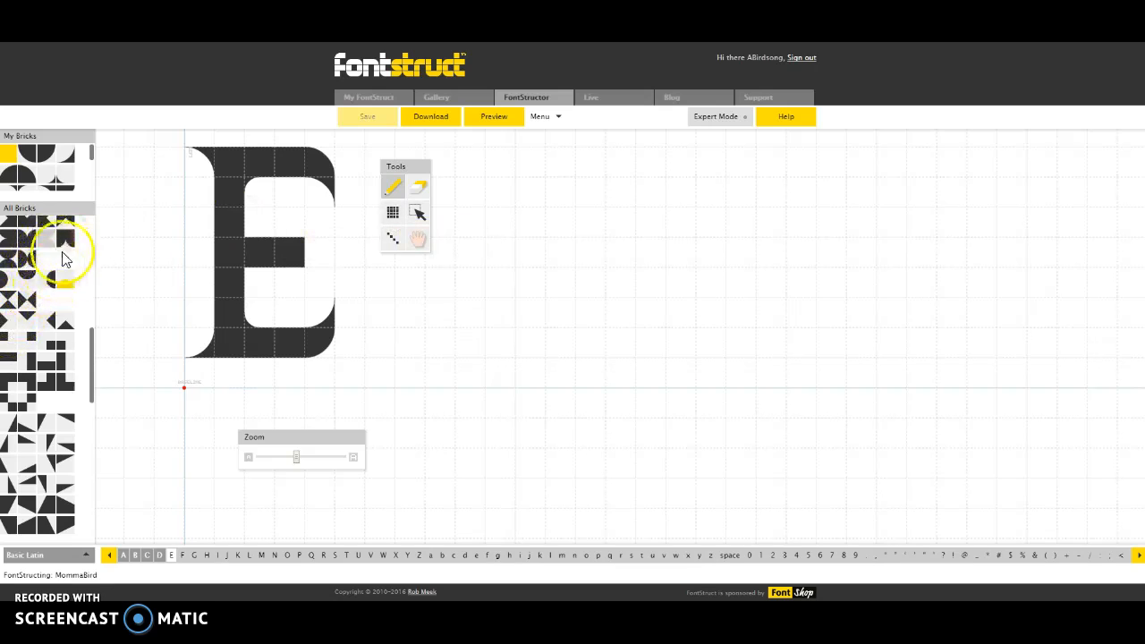
{"action": "mouse_move", "coordinate": [394, 241]}
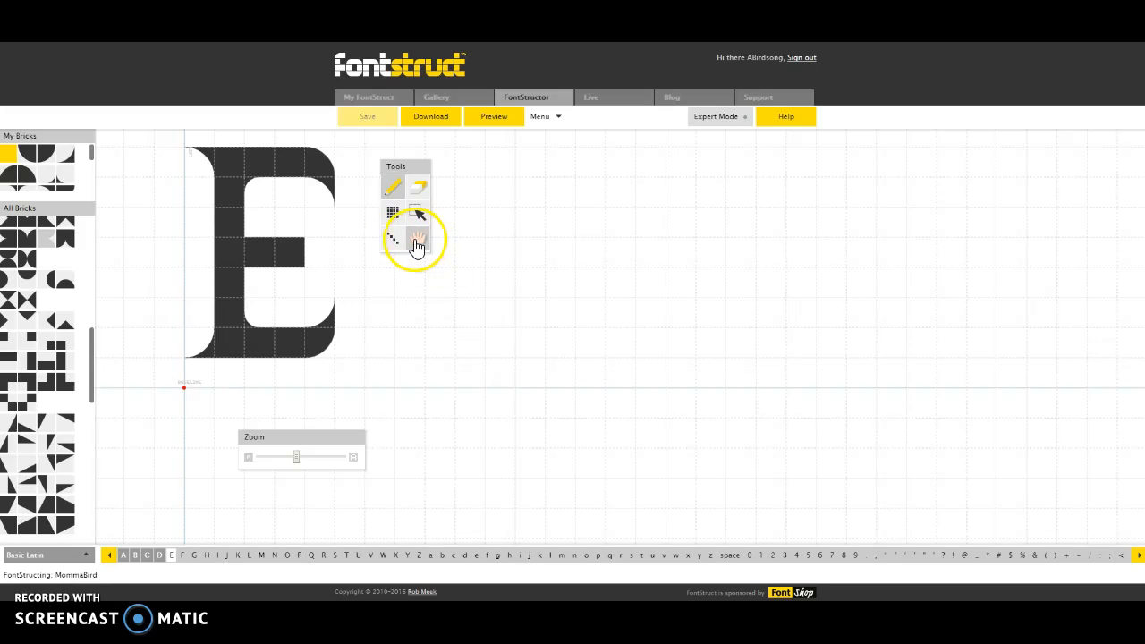
{"action": "mouse_move", "coordinate": [419, 240]}
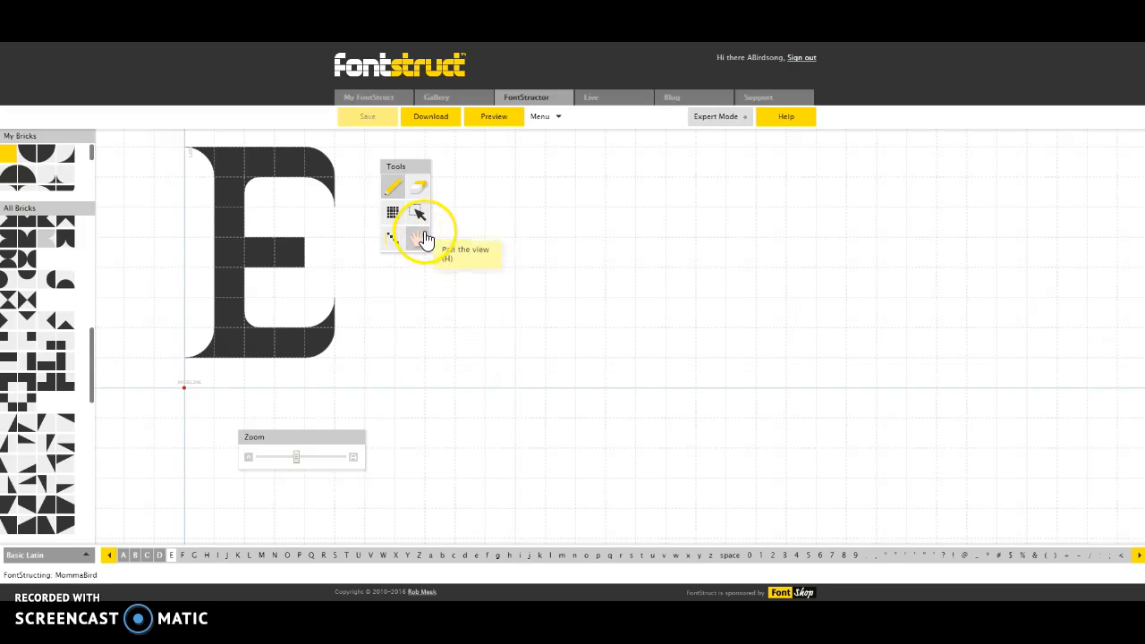
{"action": "mouse_move", "coordinate": [421, 240]}
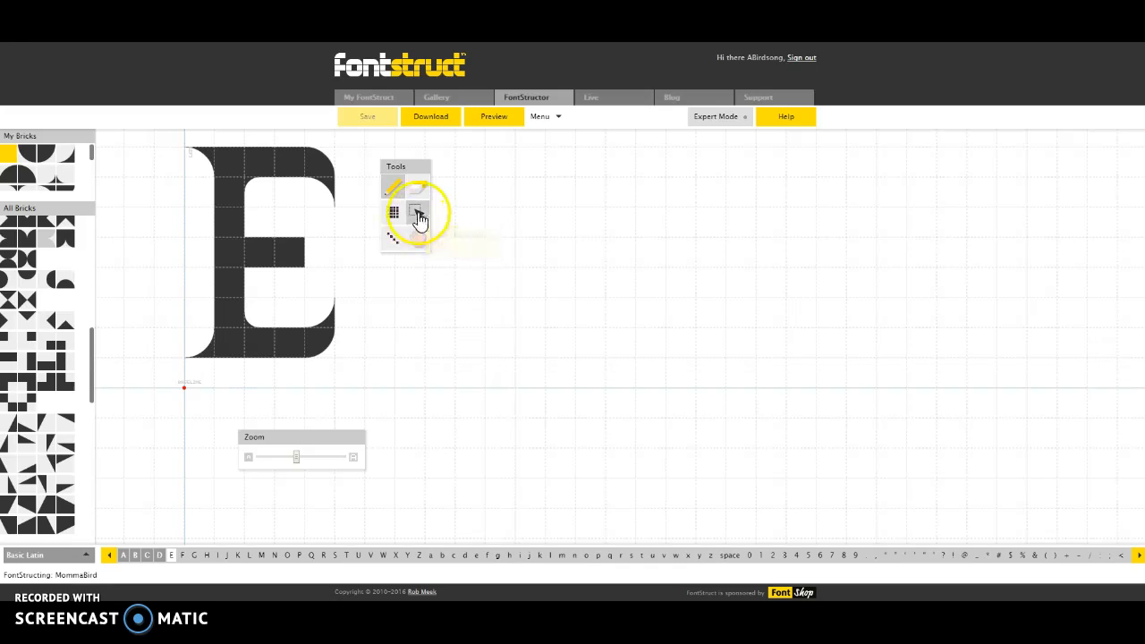
{"action": "mouse_move", "coordinate": [419, 217]}
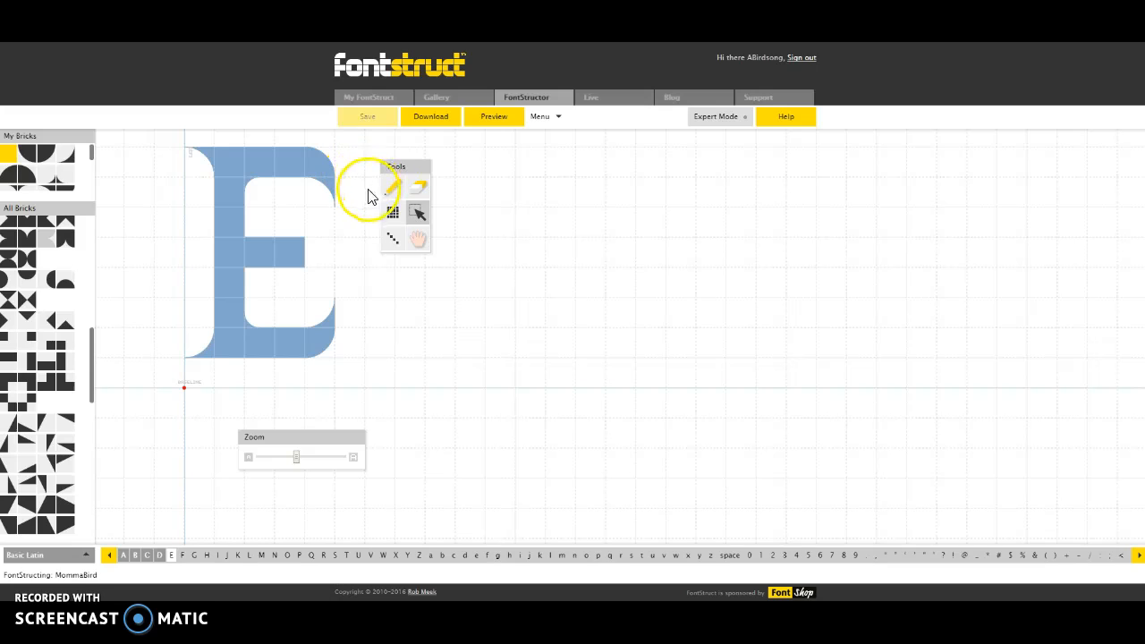
{"action": "mouse_move", "coordinate": [481, 186]}
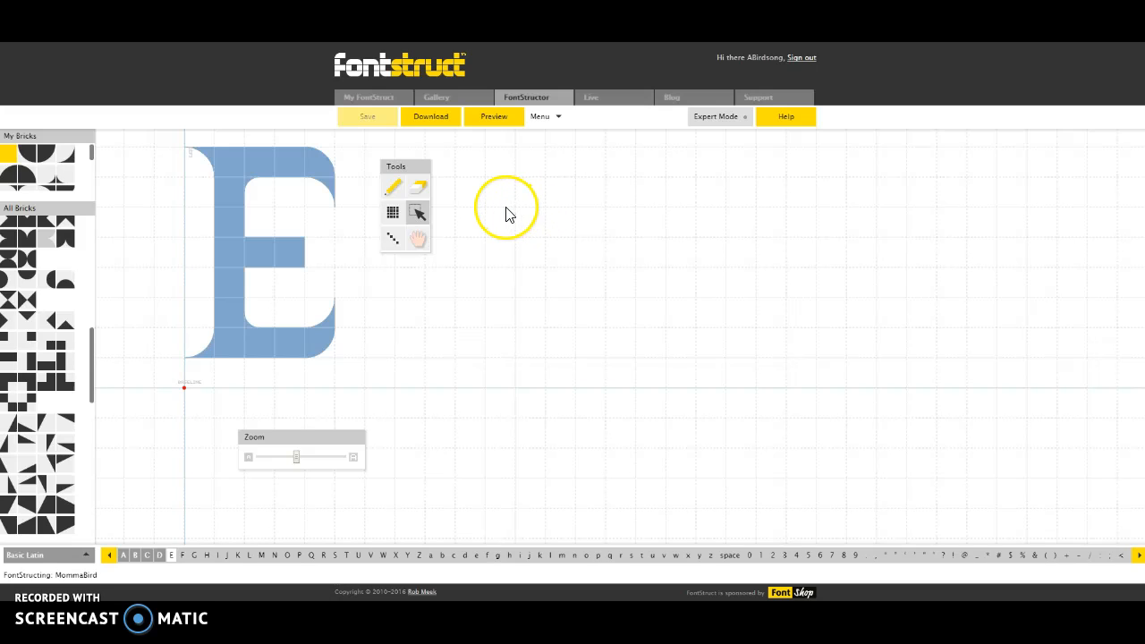
{"action": "mouse_move", "coordinate": [569, 100]}
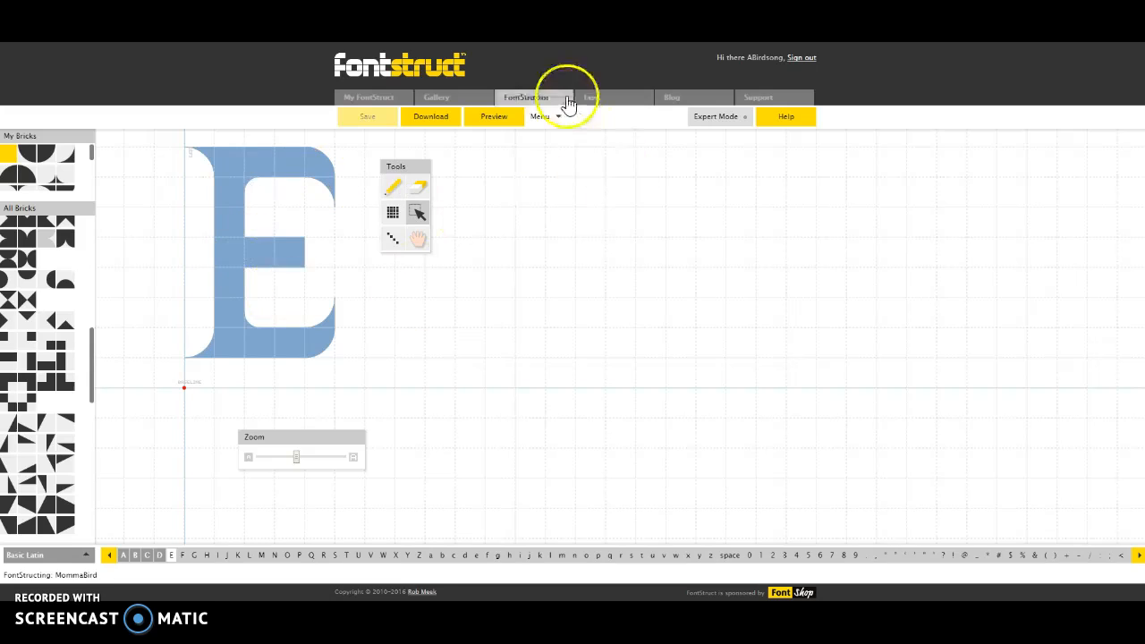
Copy the fully selected capital E bricks via Edit > Copy.
{"action": "left_click", "coordinate": [541, 117]}
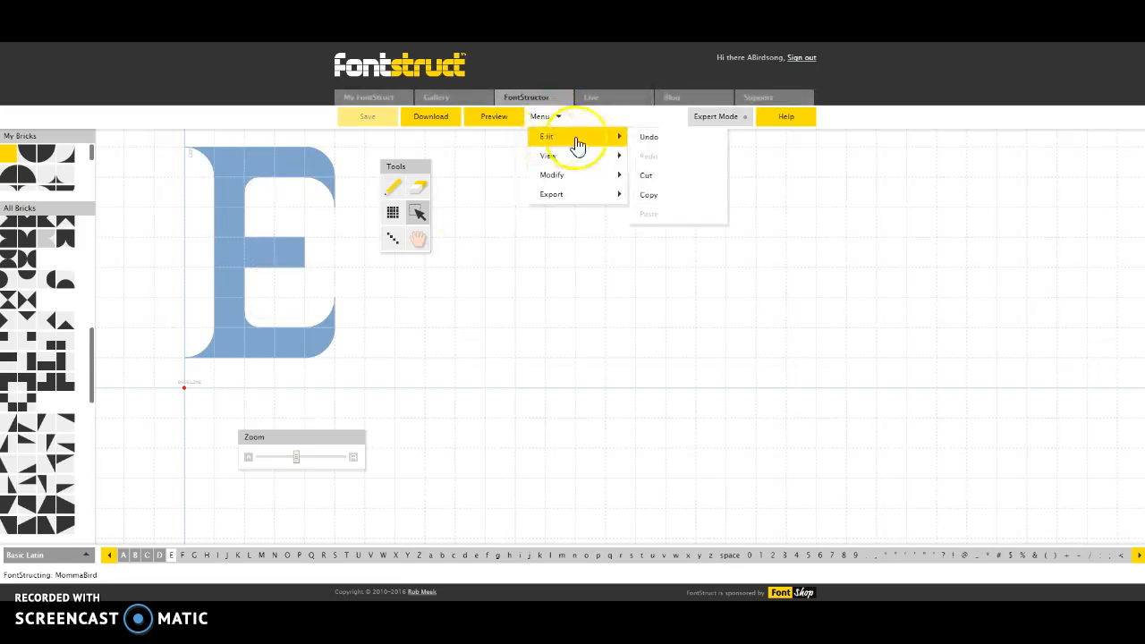
{"action": "mouse_move", "coordinate": [648, 195]}
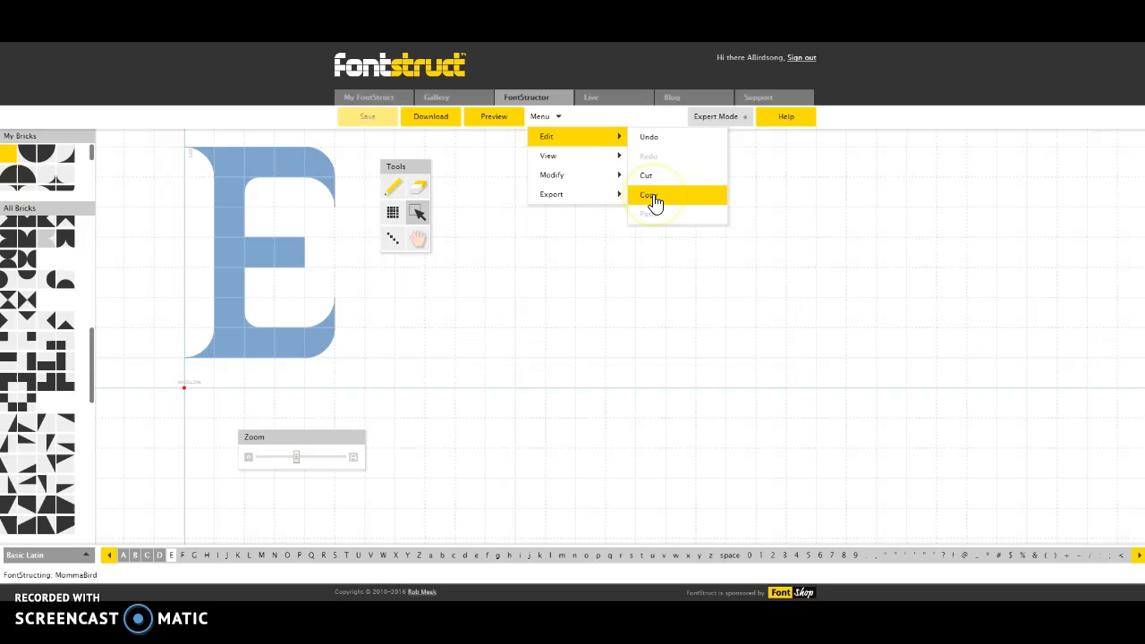
{"action": "mouse_move", "coordinate": [651, 195]}
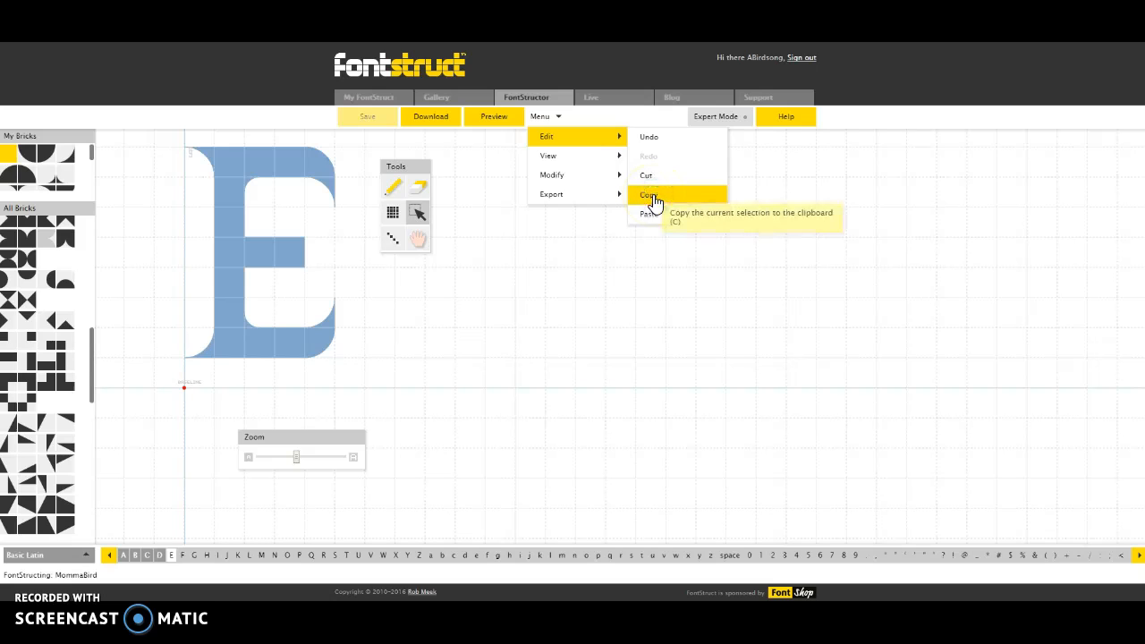
{"action": "left_click", "coordinate": [651, 195]}
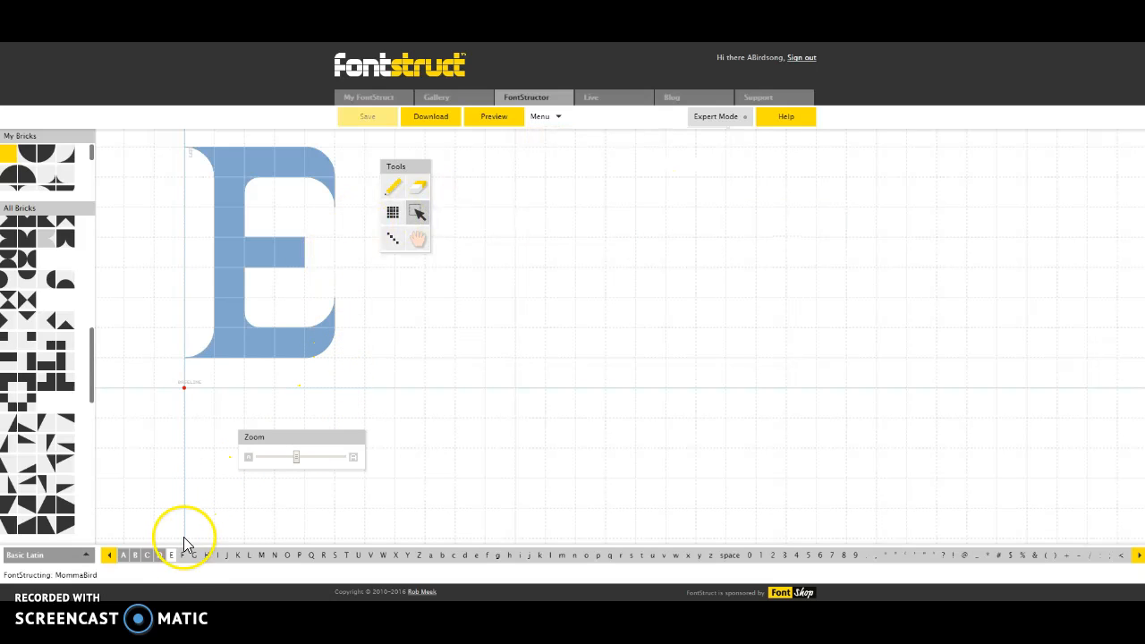
Switch to the empty capital F glyph and paste the E bricks into it.
{"action": "left_click", "coordinate": [182, 555]}
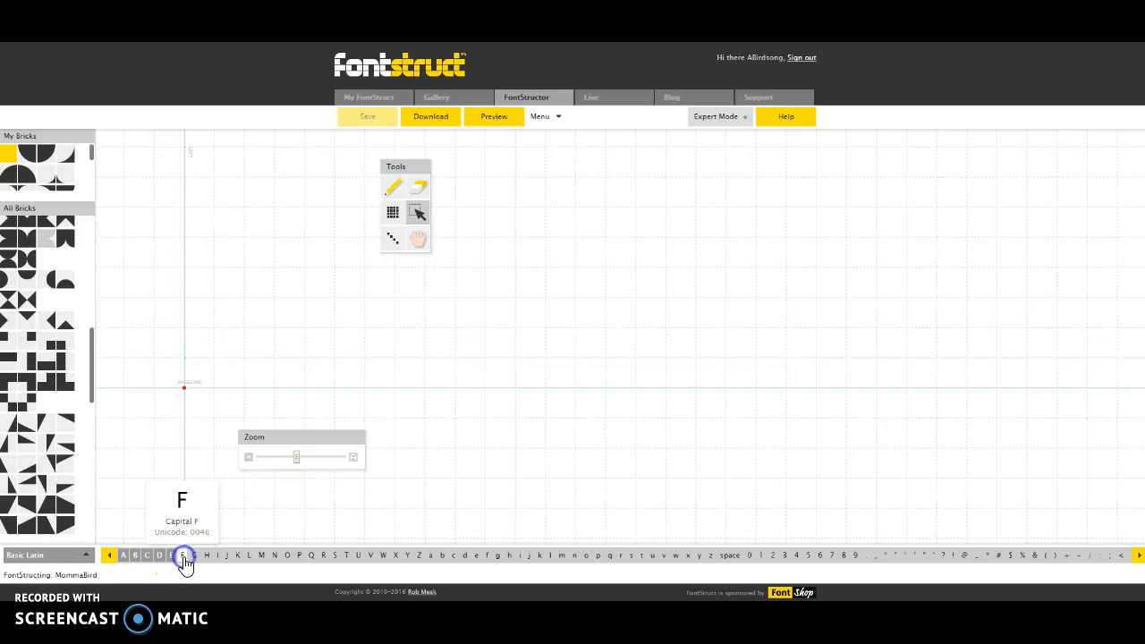
{"action": "left_click", "coordinate": [543, 116]}
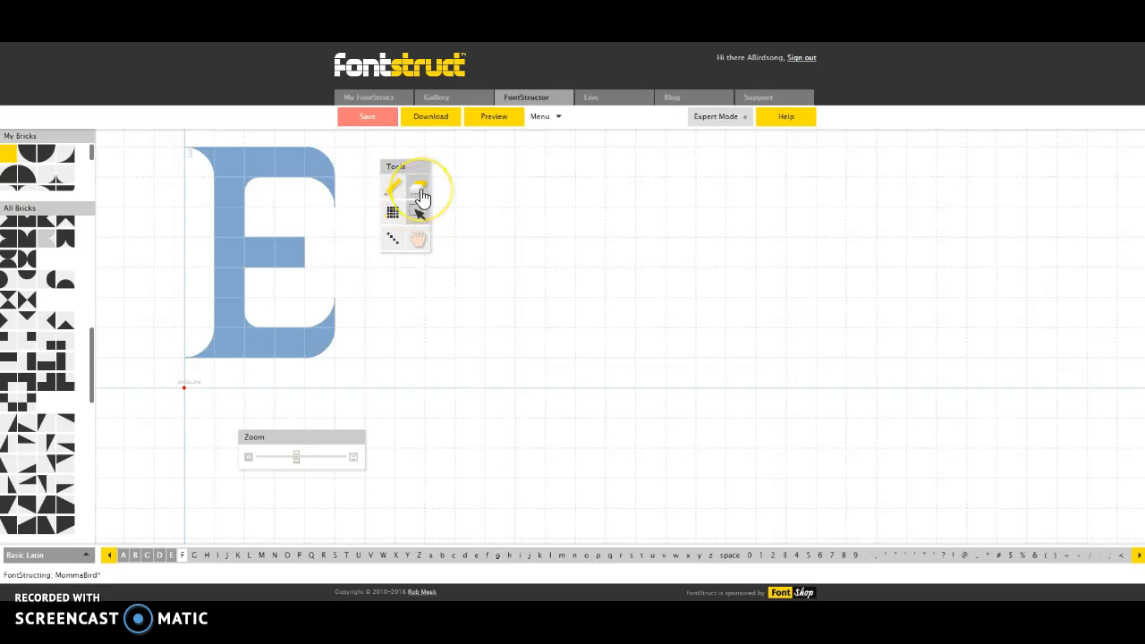
{"action": "mouse_move", "coordinate": [419, 188]}
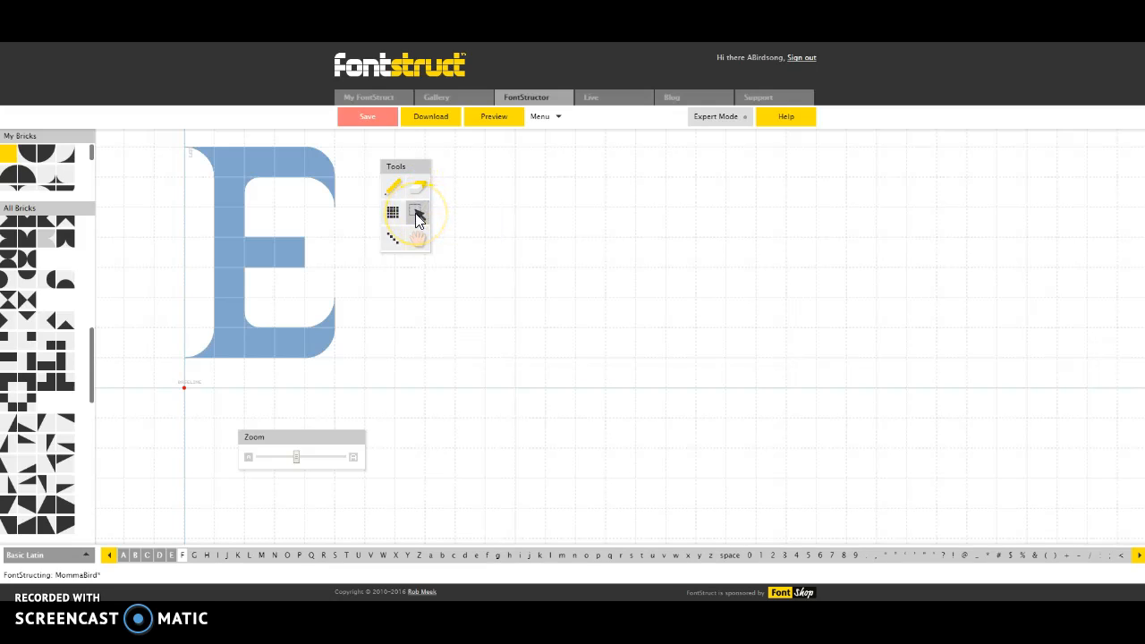
{"action": "mouse_move", "coordinate": [413, 211]}
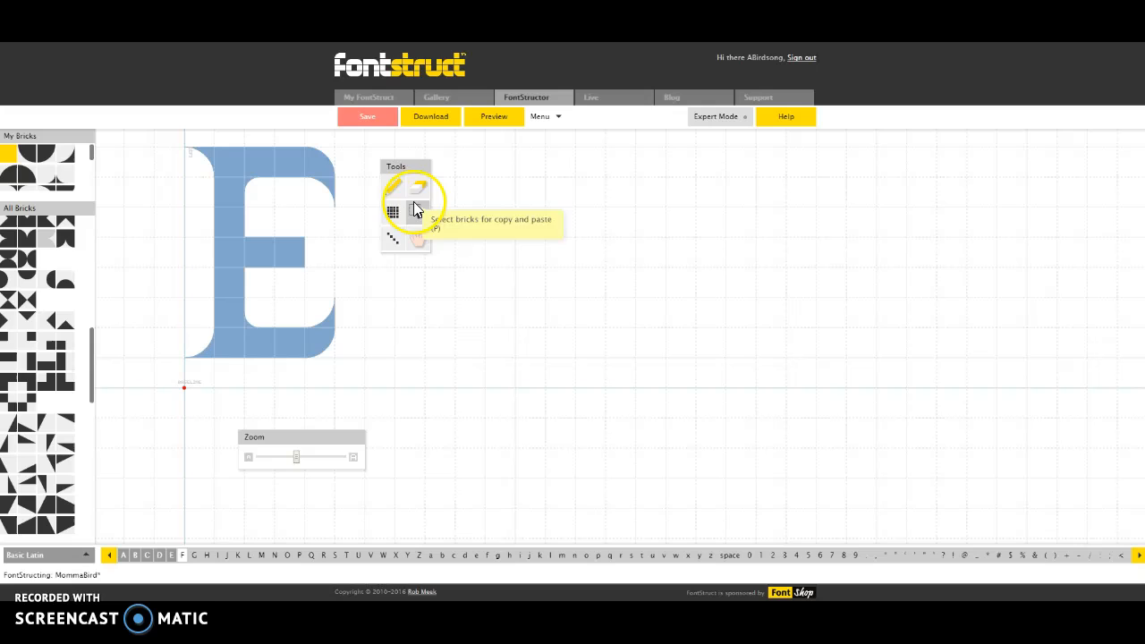
{"action": "mouse_move", "coordinate": [419, 194]}
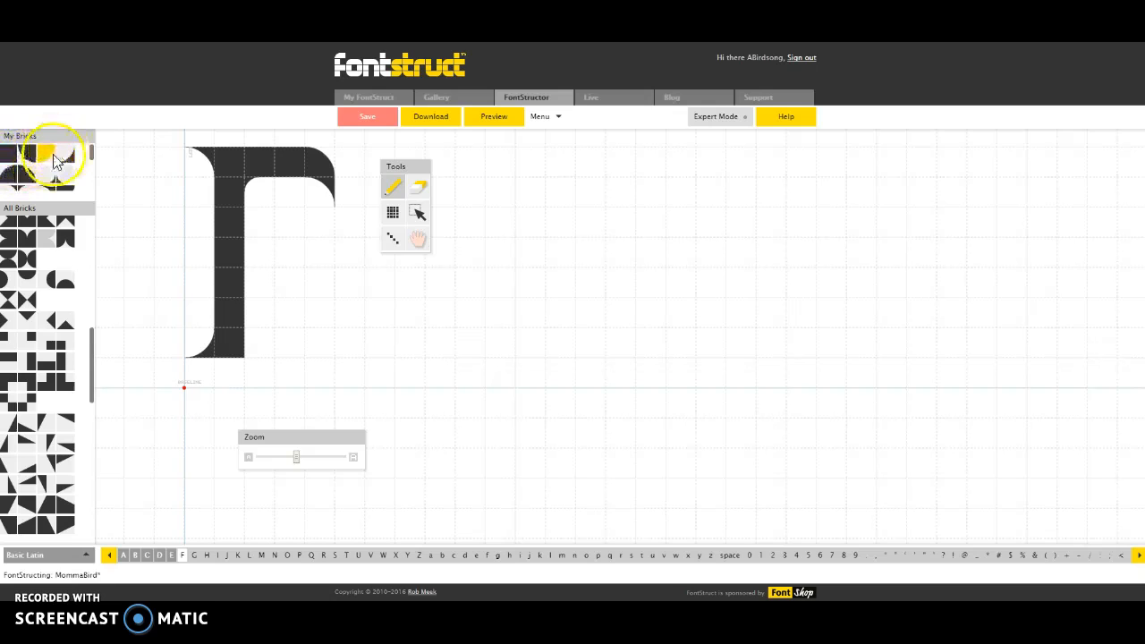
{"action": "mouse_move", "coordinate": [267, 265]}
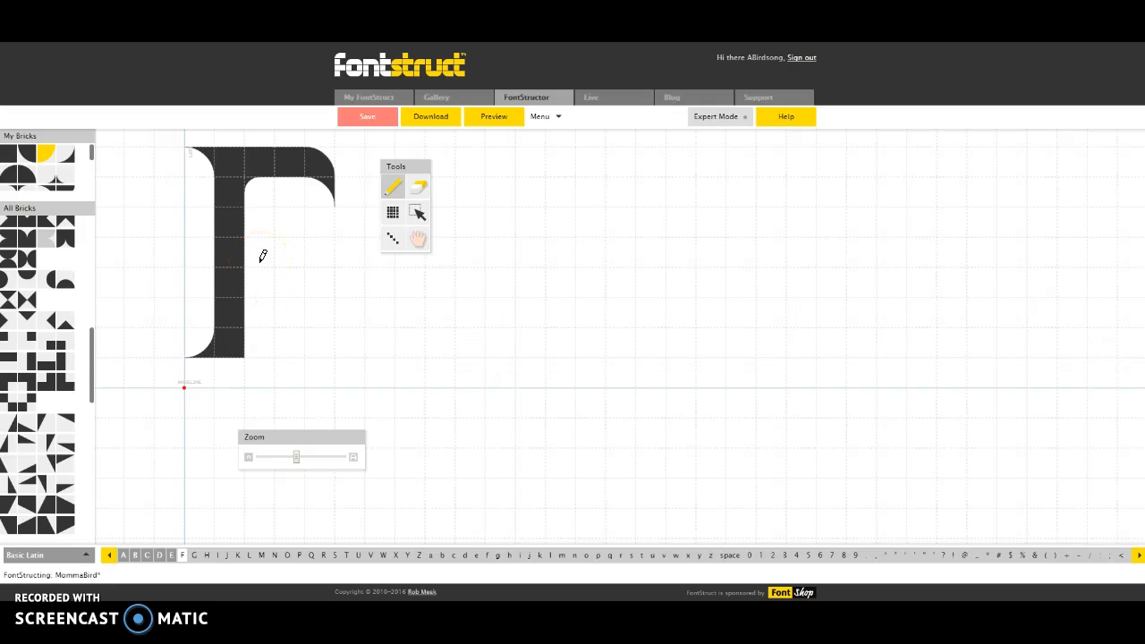
Trim the pasted E down to its curved stem and top bar for the F.
{"action": "left_click", "coordinate": [392, 211]}
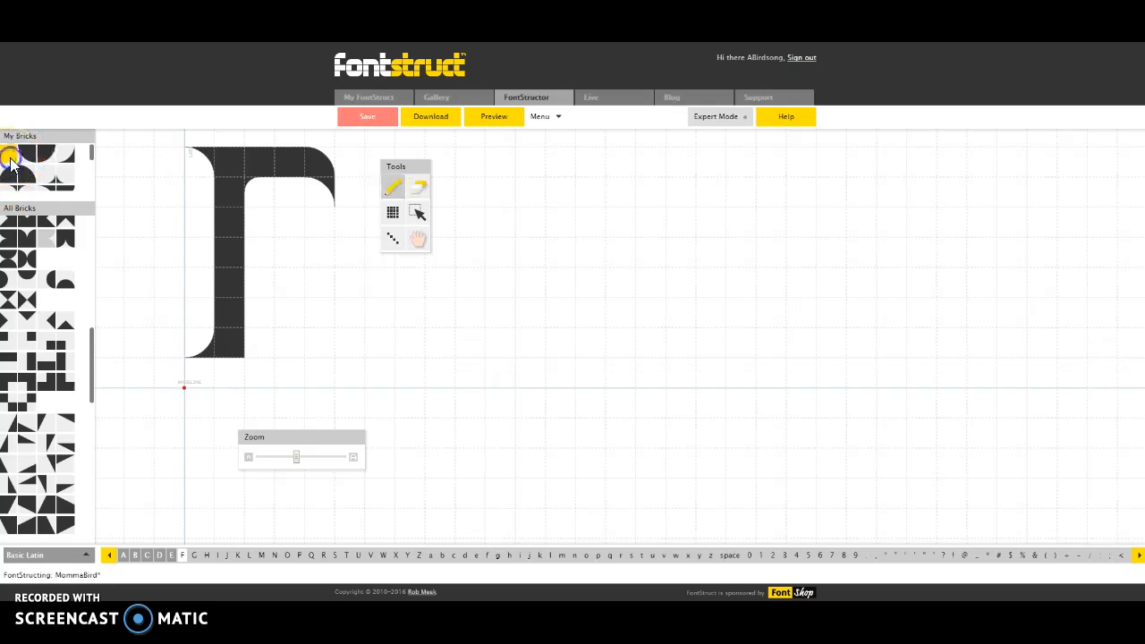
Draw the F's middle bar with the solid square brick from My Bricks.
{"action": "left_click", "coordinate": [260, 250]}
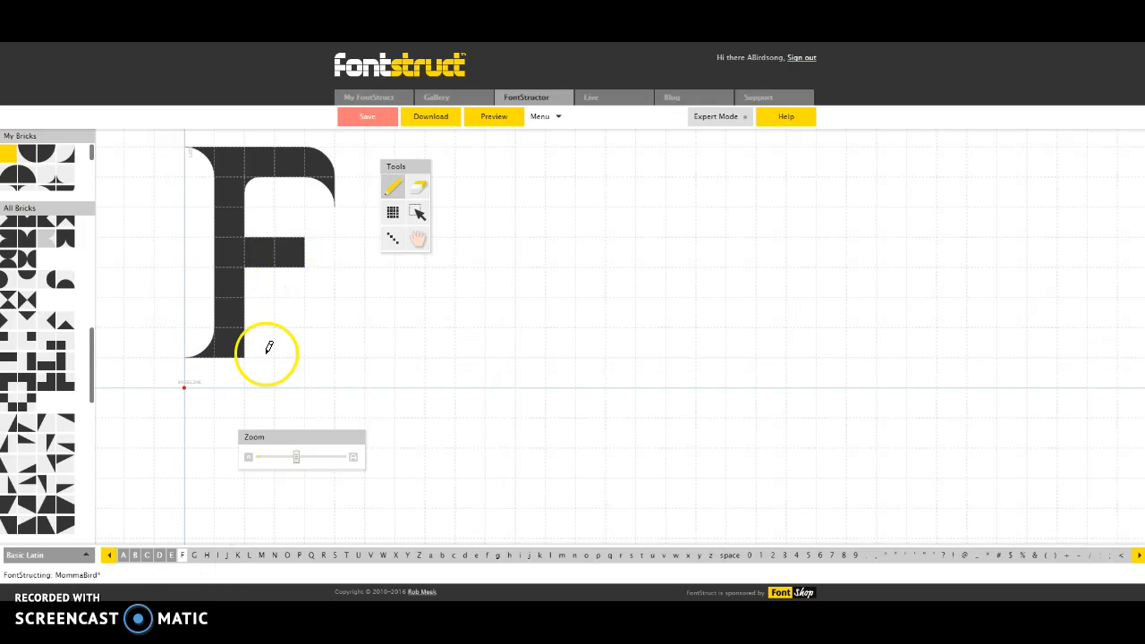
Bring the capital E back onto the grid to compare it with the finished F.
{"action": "left_click", "coordinate": [171, 554]}
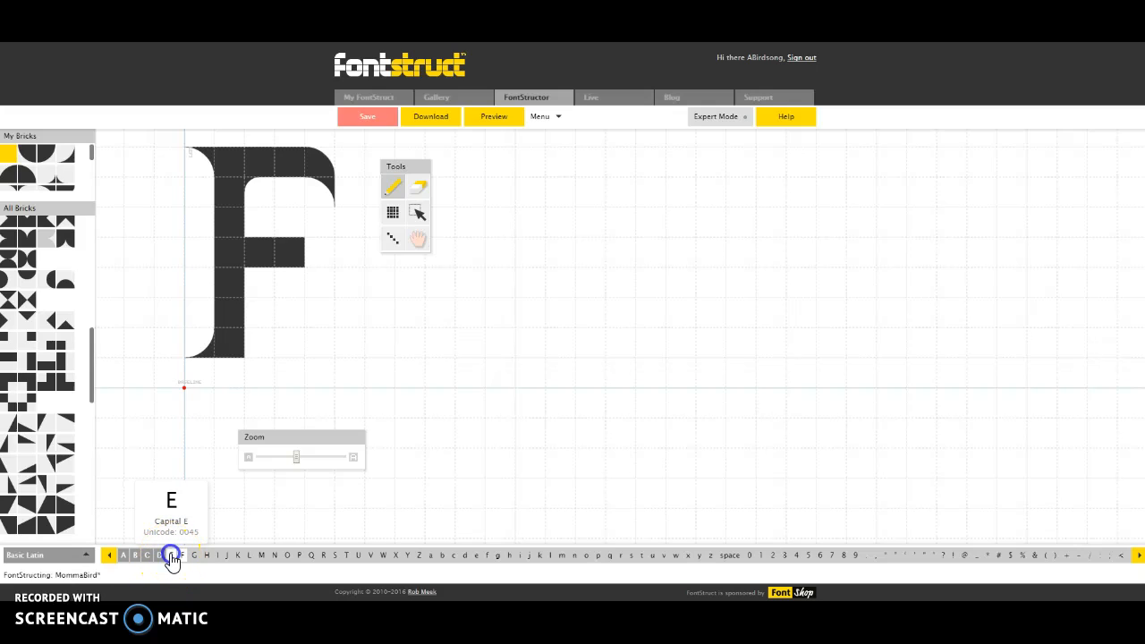
{"action": "left_click", "coordinate": [183, 554]}
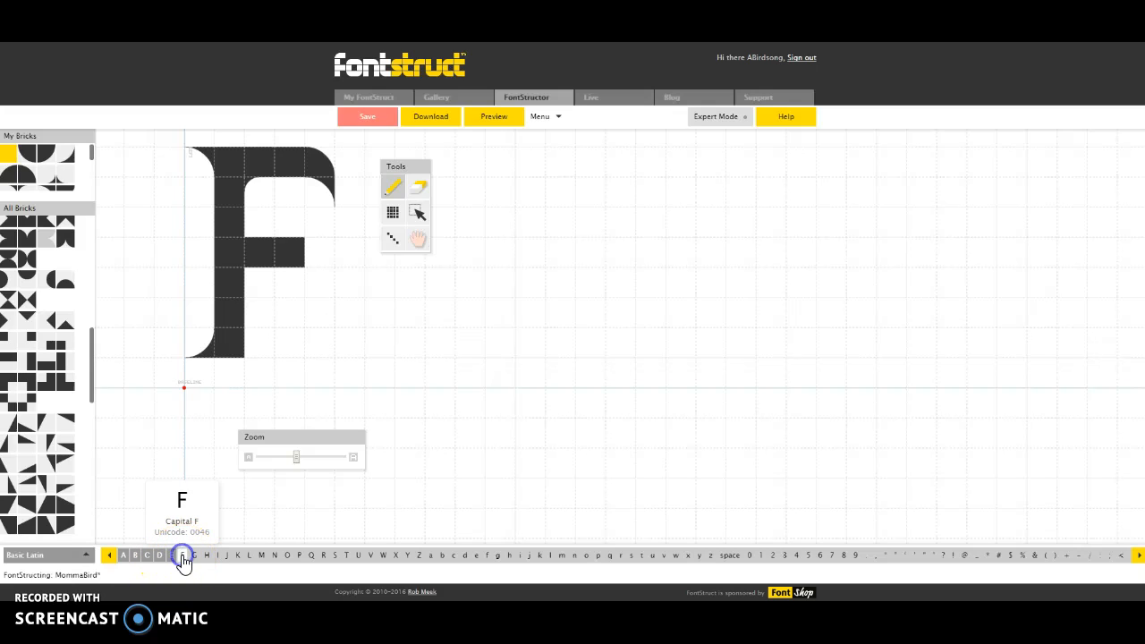
{"action": "left_click", "coordinate": [172, 555]}
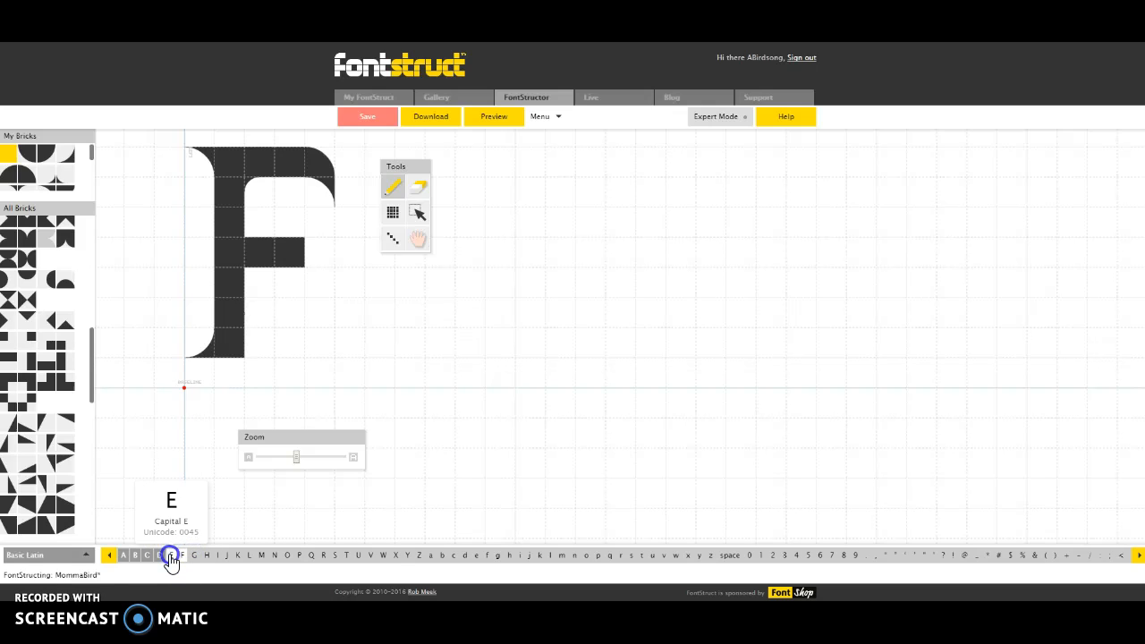
{"action": "left_click", "coordinate": [172, 555]}
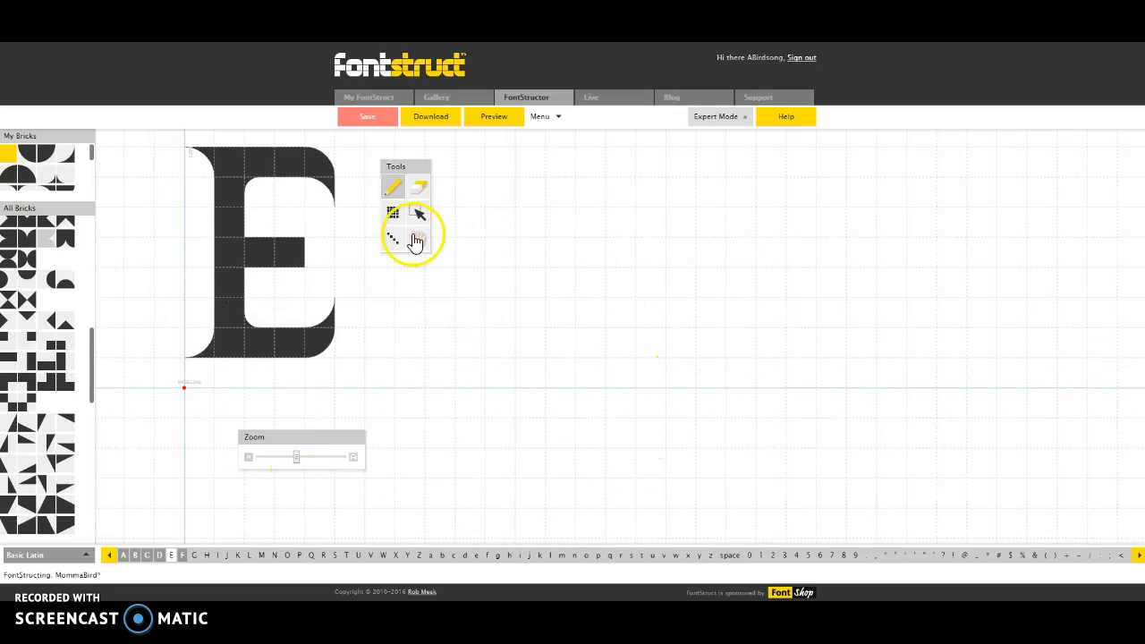
{"action": "left_click", "coordinate": [437, 97]}
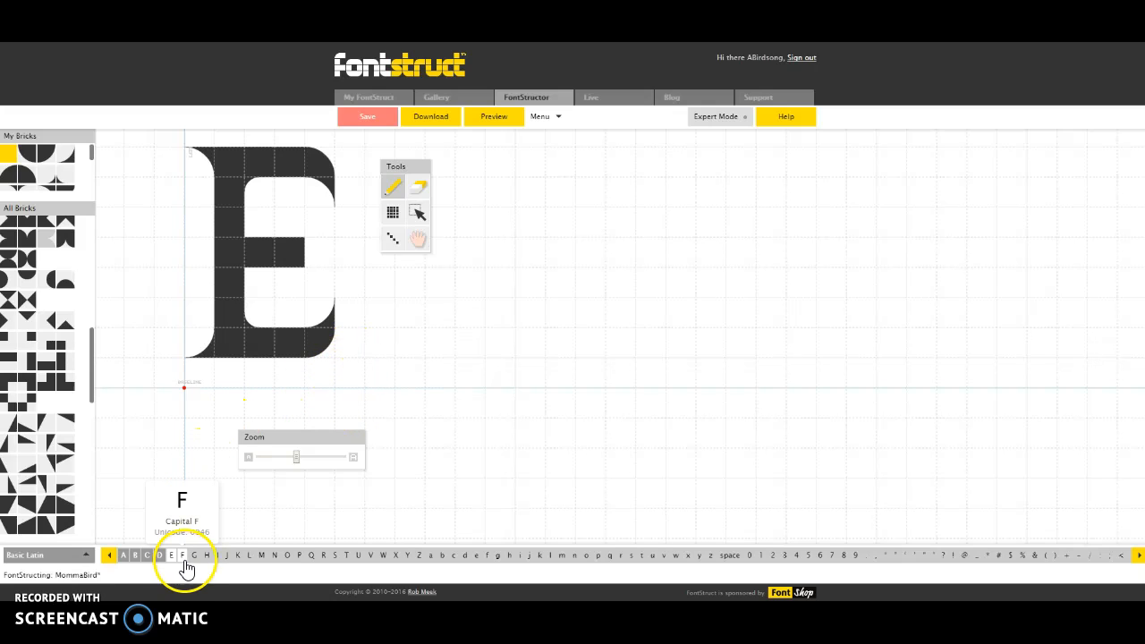
Return to the capital F glyph with its curved stem, top bar and middle bar.
{"action": "left_click", "coordinate": [182, 555]}
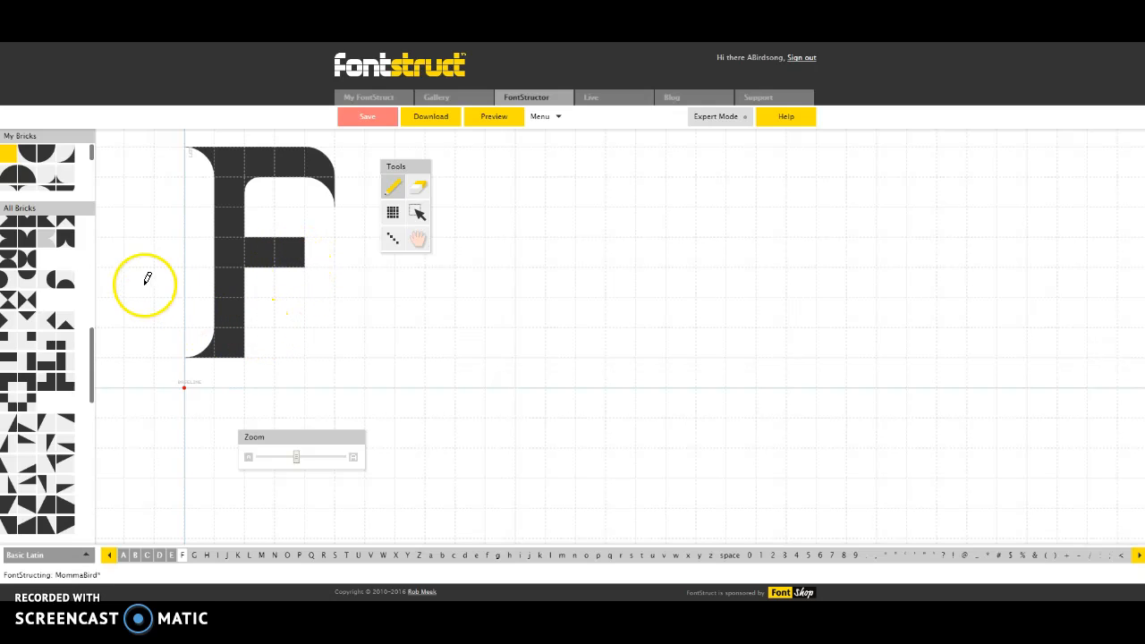
{"action": "mouse_move", "coordinate": [197, 229]}
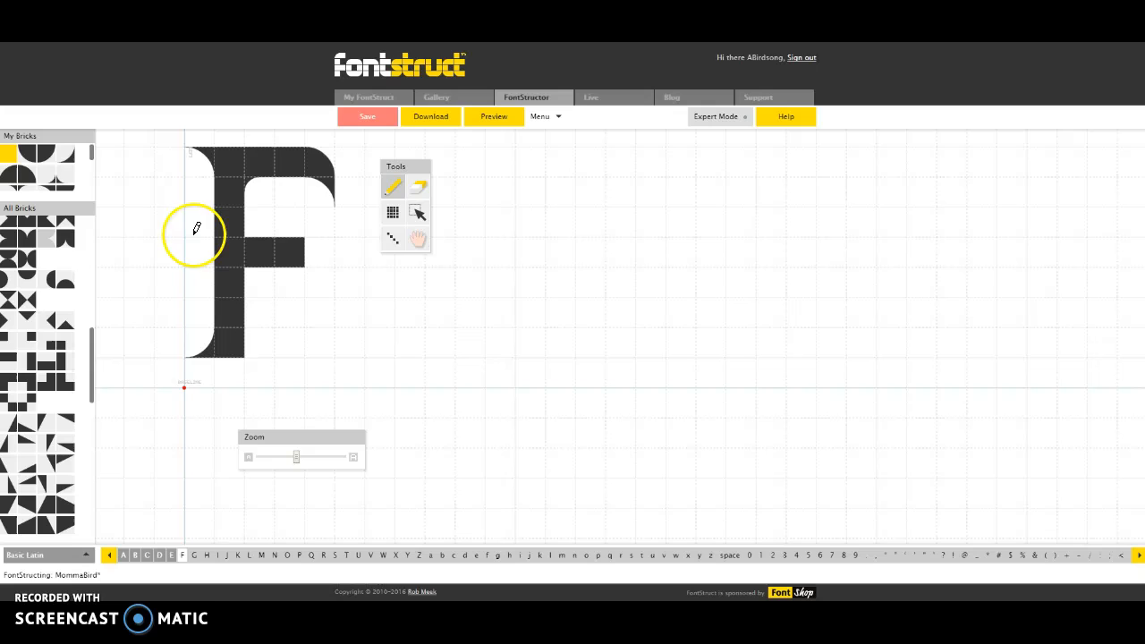
{"action": "mouse_move", "coordinate": [261, 175]}
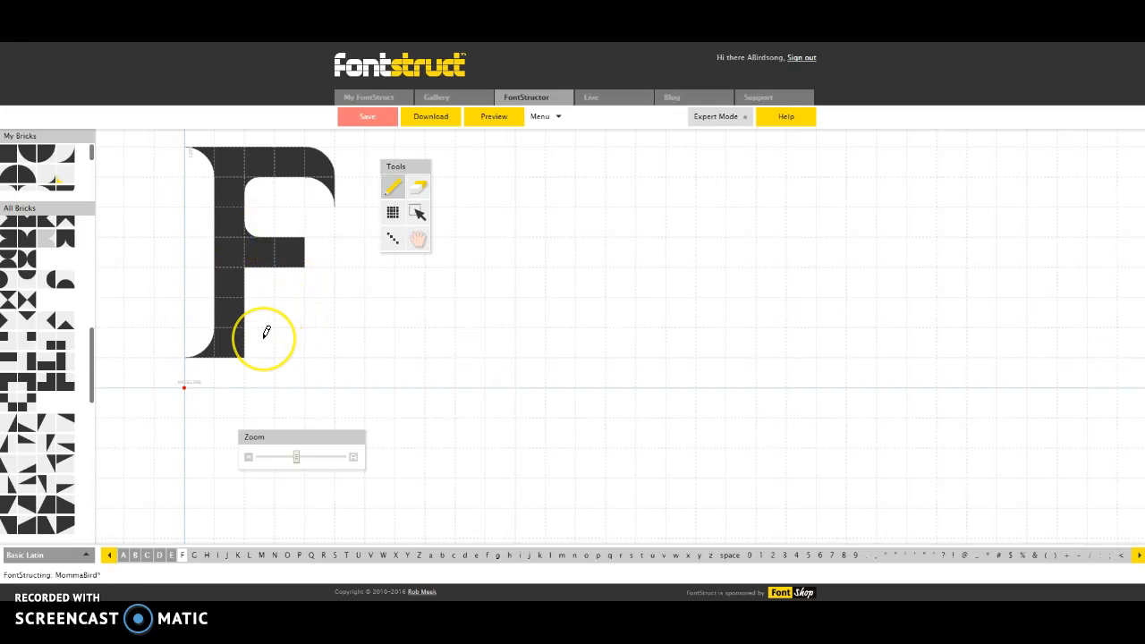
{"action": "mouse_move", "coordinate": [250, 337]}
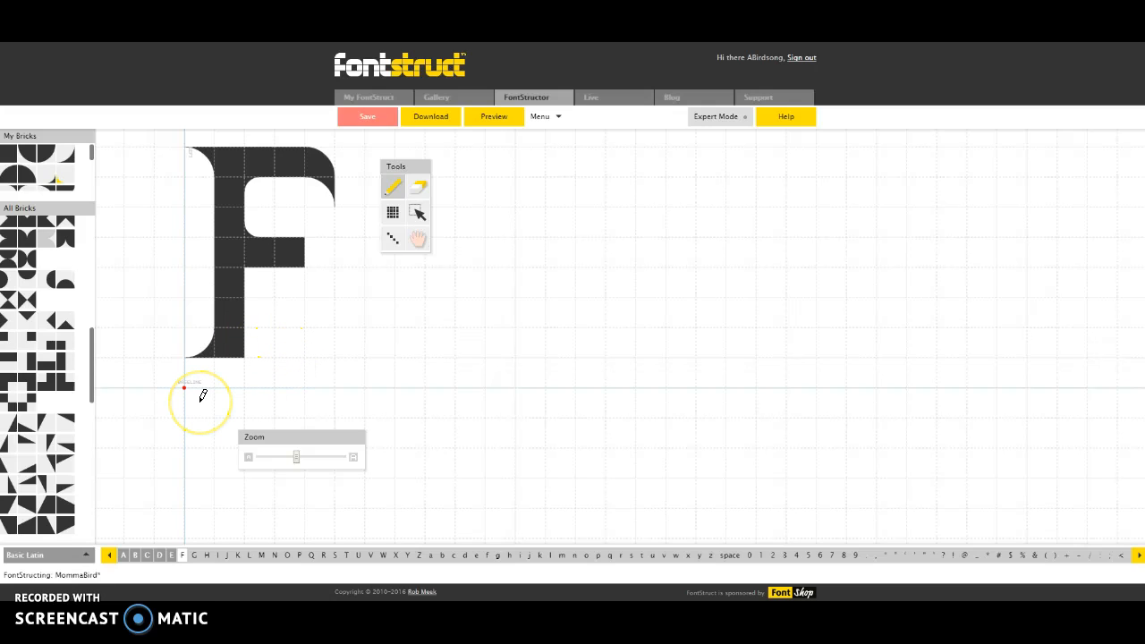
{"action": "mouse_move", "coordinate": [338, 376]}
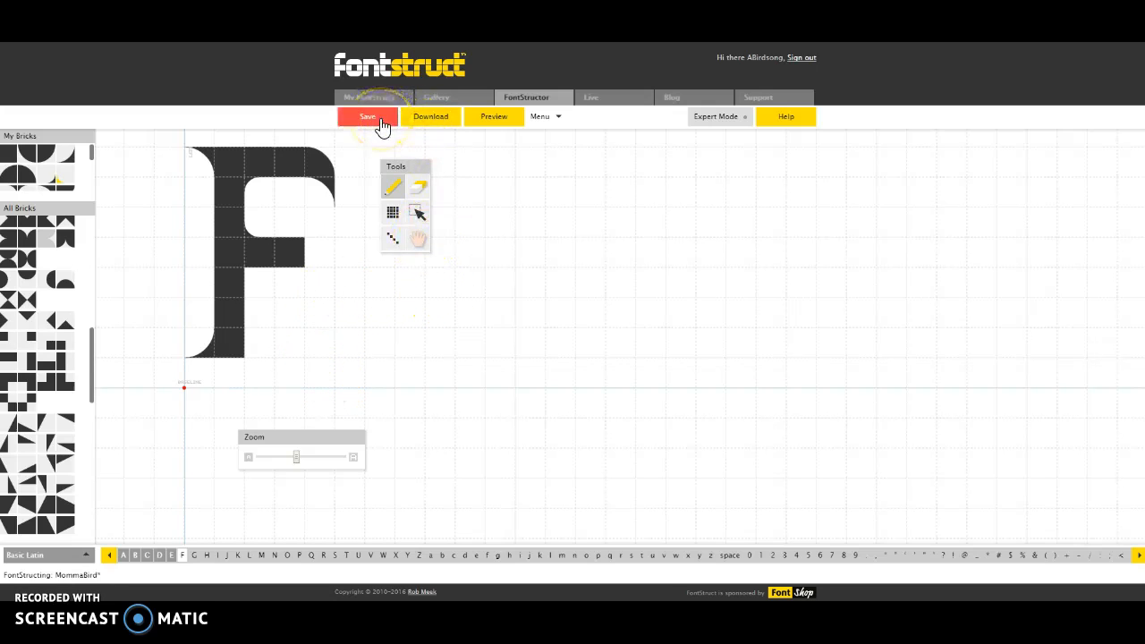
{"action": "mouse_move", "coordinate": [367, 116]}
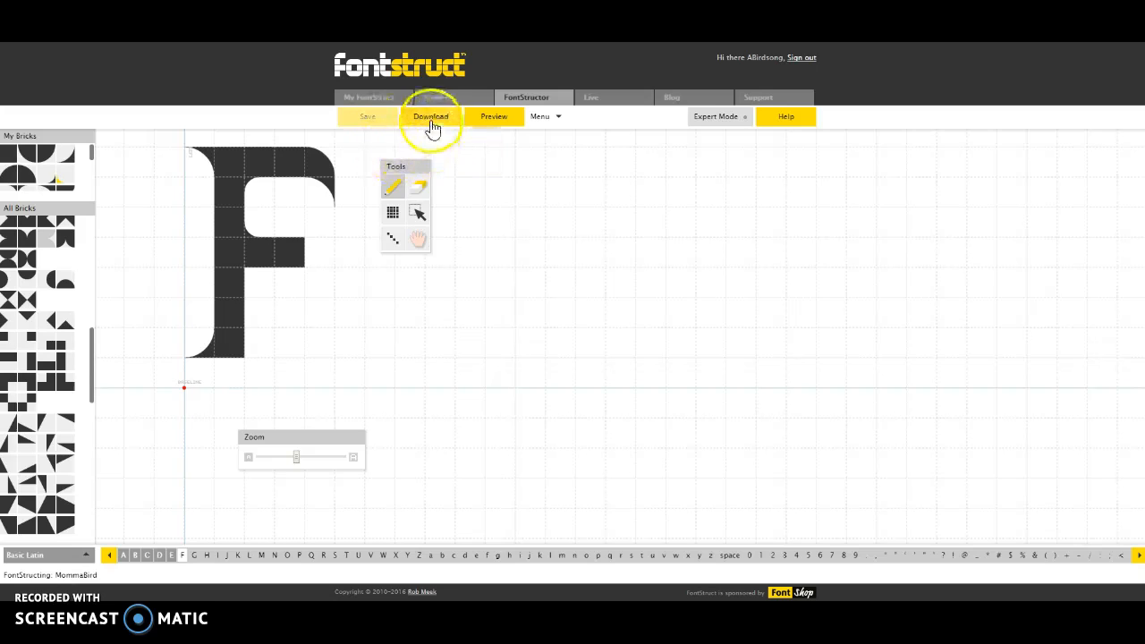
{"action": "mouse_move", "coordinate": [494, 117]}
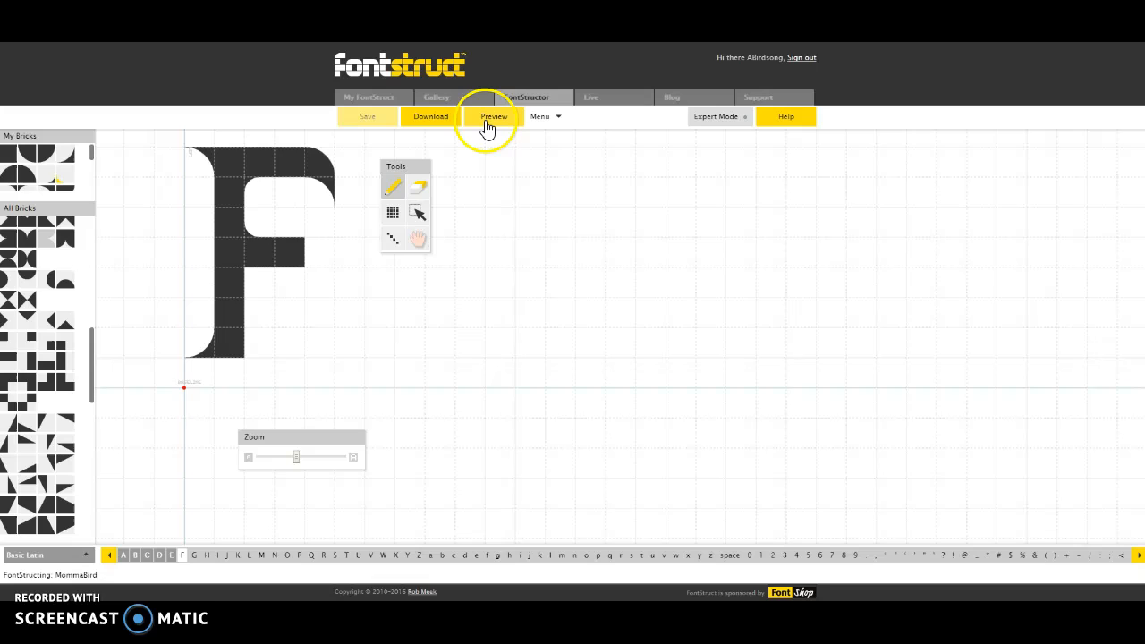
{"action": "mouse_move", "coordinate": [429, 116]}
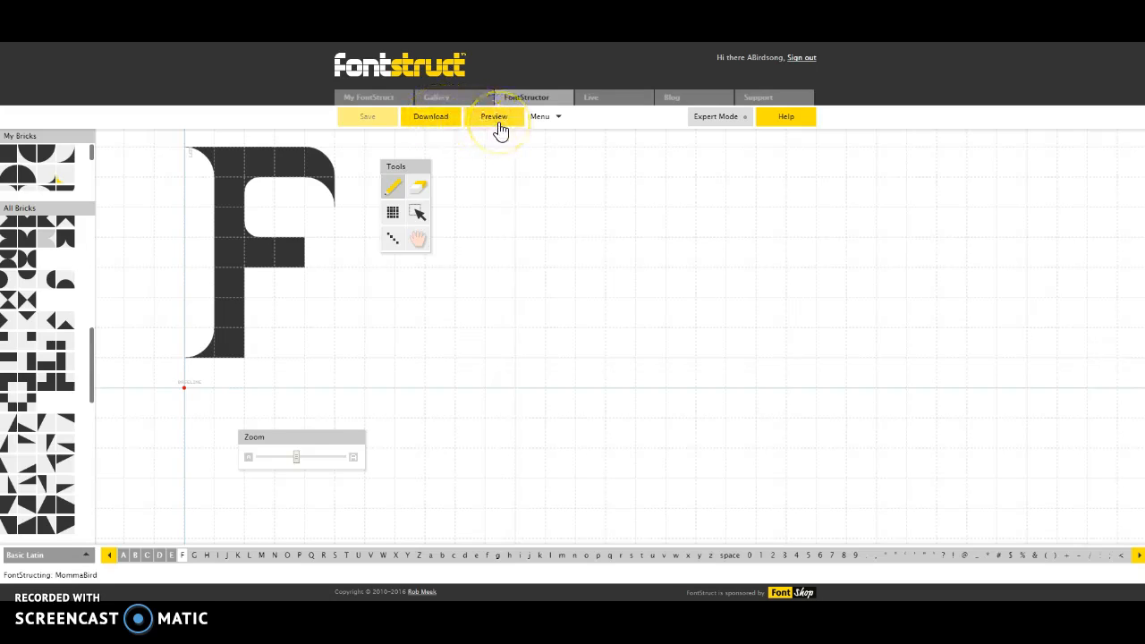
Preview the whole font with 'ABCDEF' written in the test text area.
{"action": "left_click", "coordinate": [494, 116]}
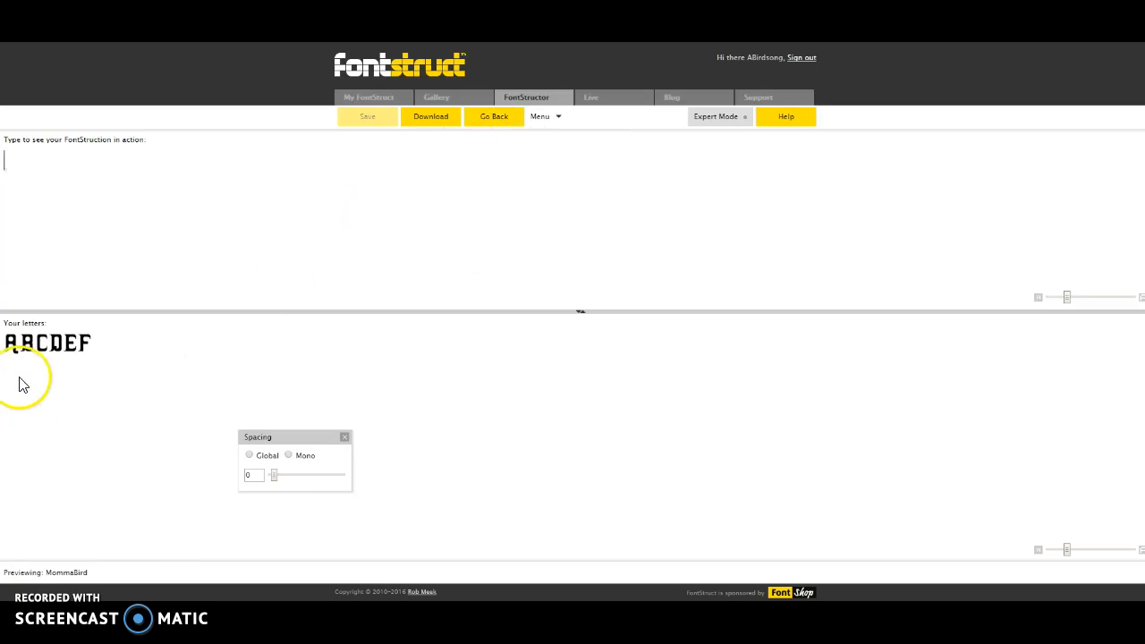
{"action": "mouse_move", "coordinate": [57, 356]}
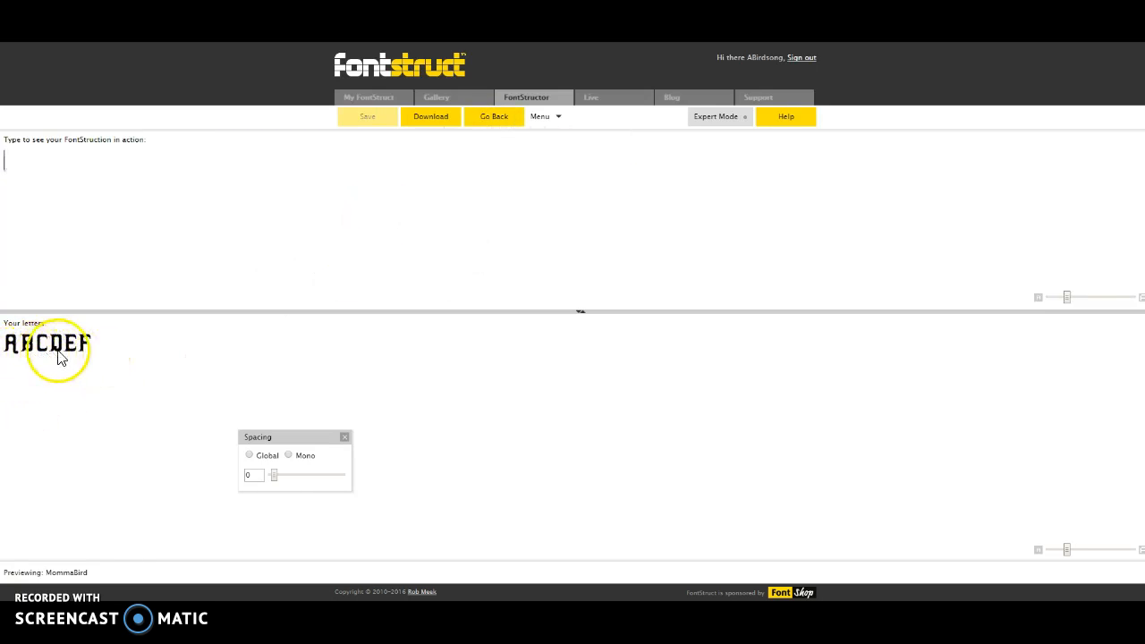
{"action": "mouse_move", "coordinate": [97, 354]}
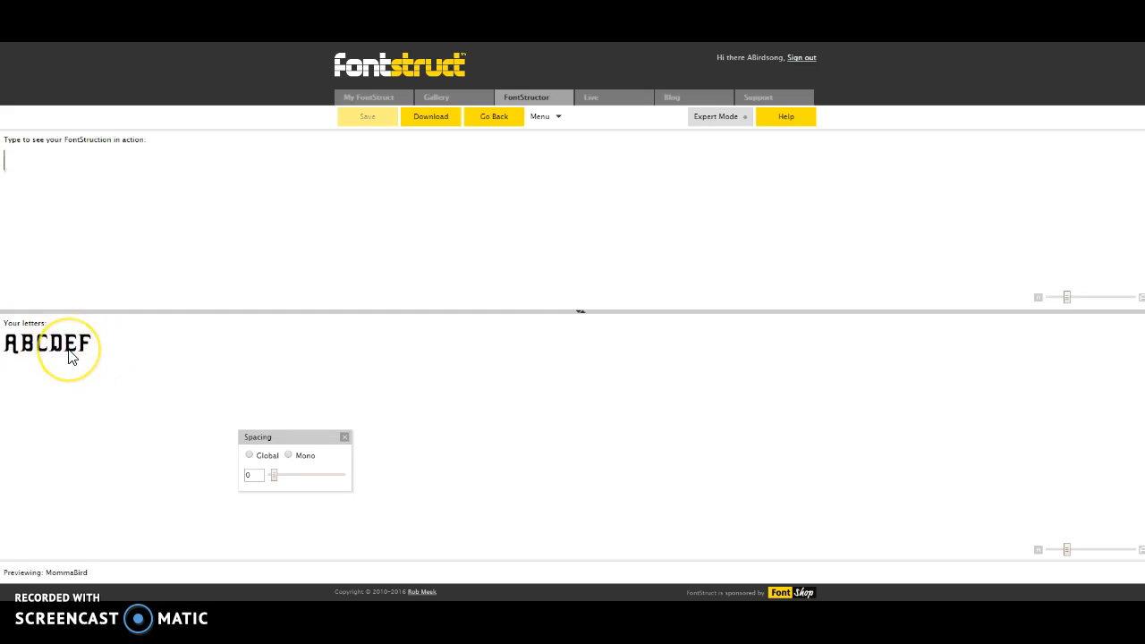
{"action": "type", "text": "A"}
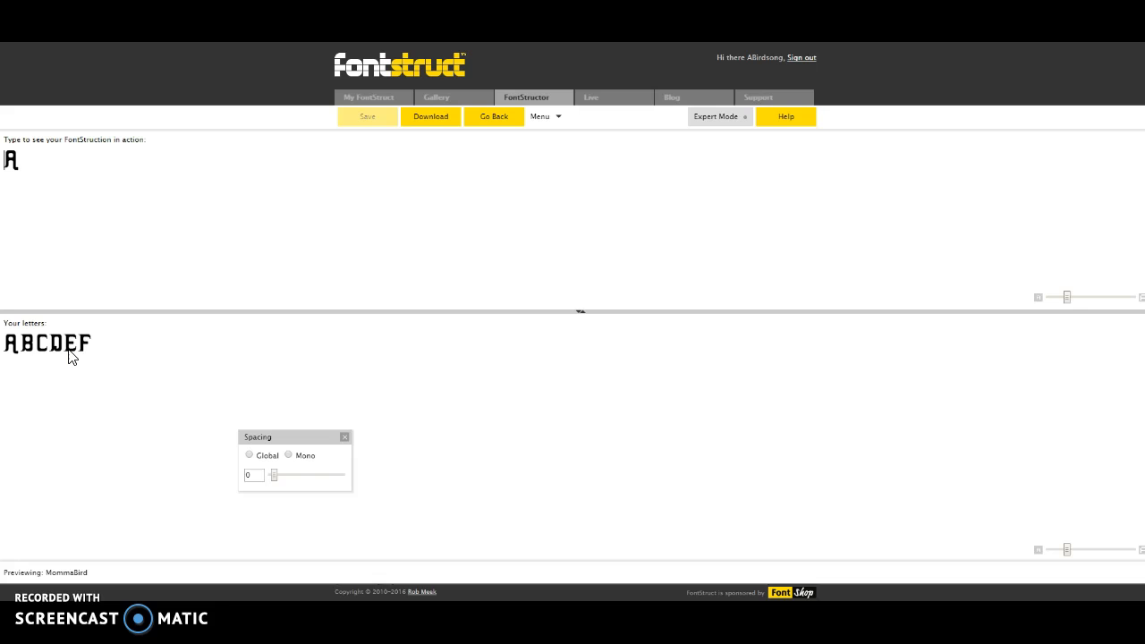
{"action": "type", "text": "B"}
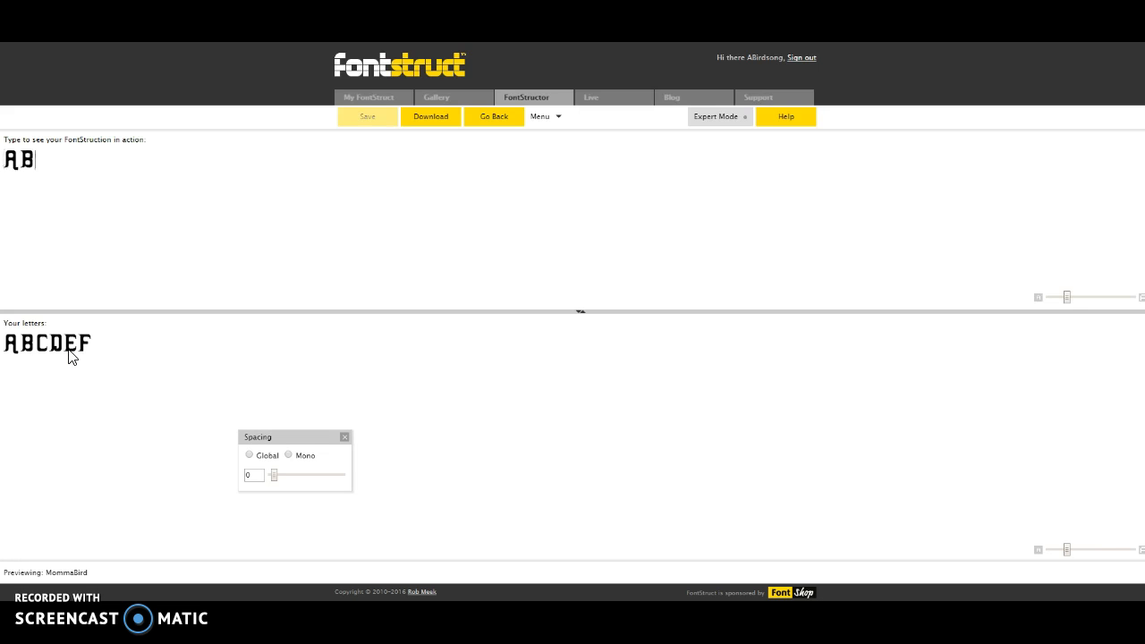
{"action": "type", "text": "C"}
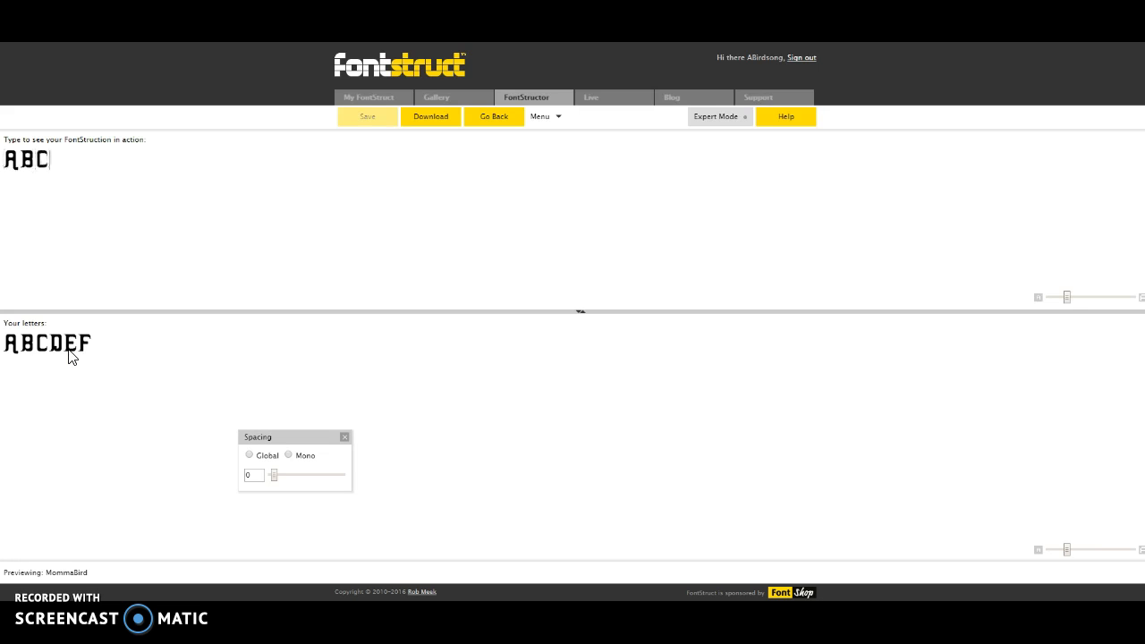
{"action": "type", "text": "D"}
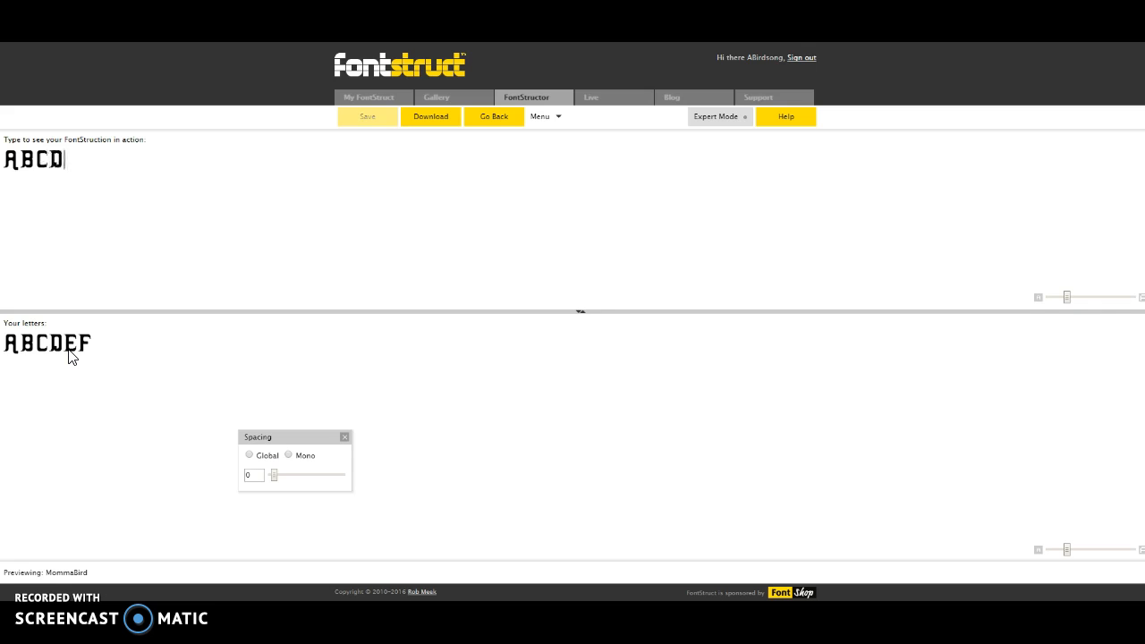
{"action": "type", "text": "EF"}
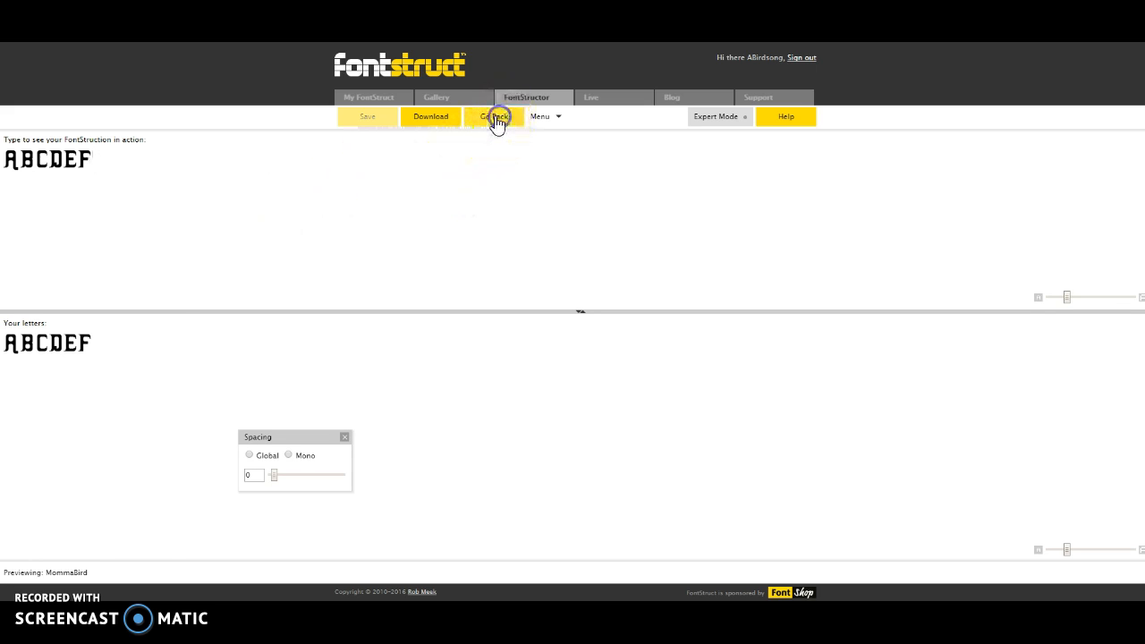
Go back from the preview to the letter editor, then leave for a fresh browser tab.
{"action": "left_click", "coordinate": [494, 117]}
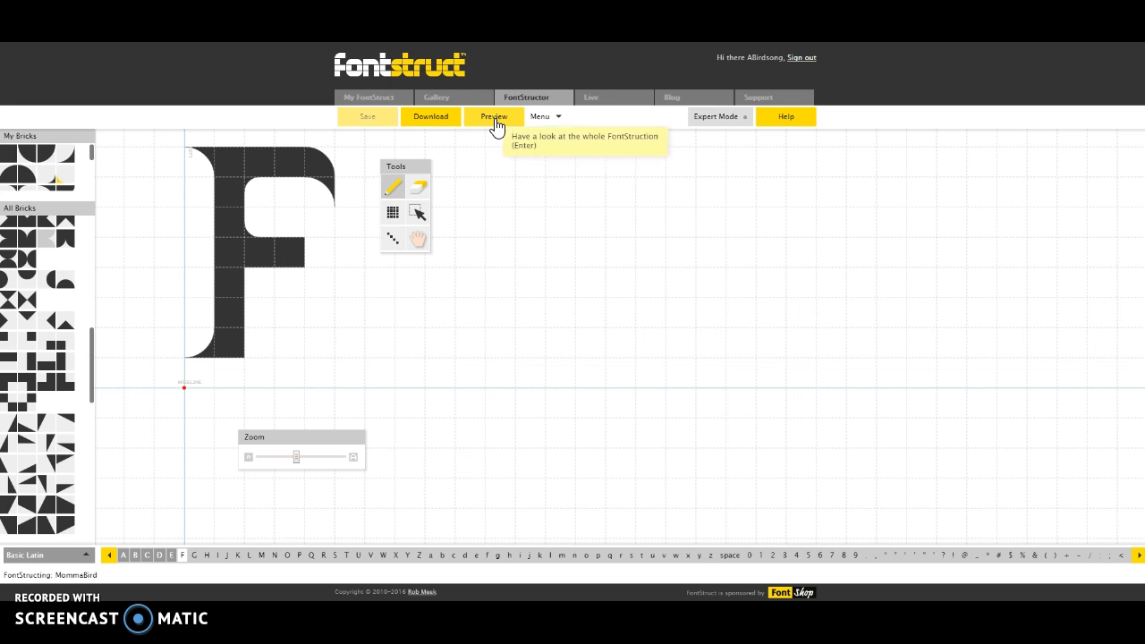
{"action": "mouse_move", "coordinate": [499, 207]}
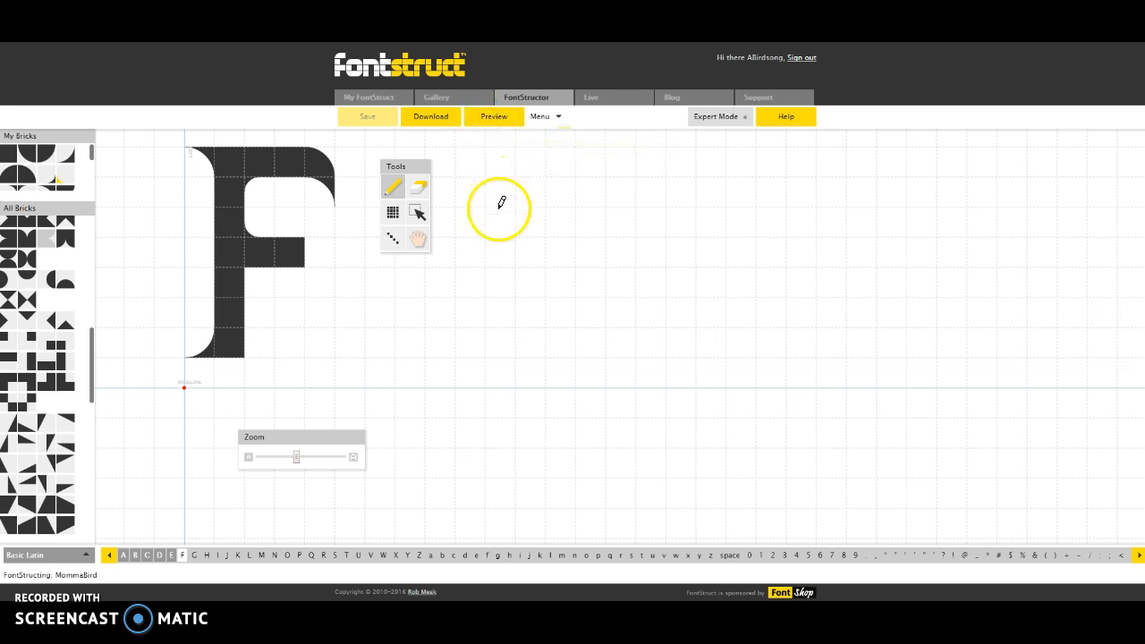
{"action": "mouse_move", "coordinate": [349, 164]}
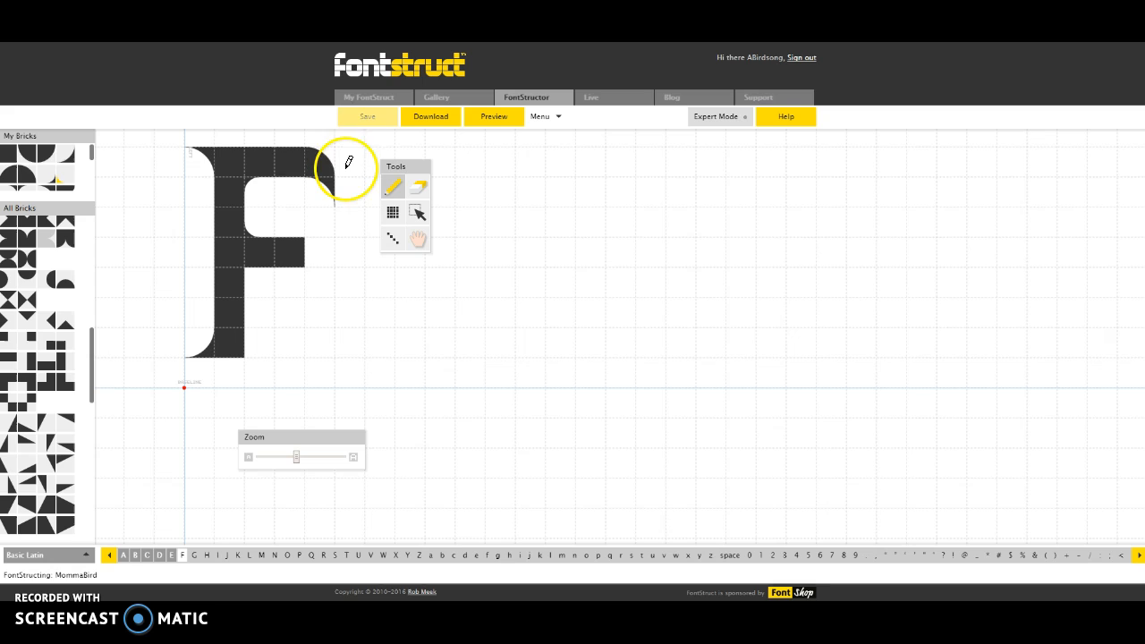
{"action": "left_click", "coordinate": [373, 97]}
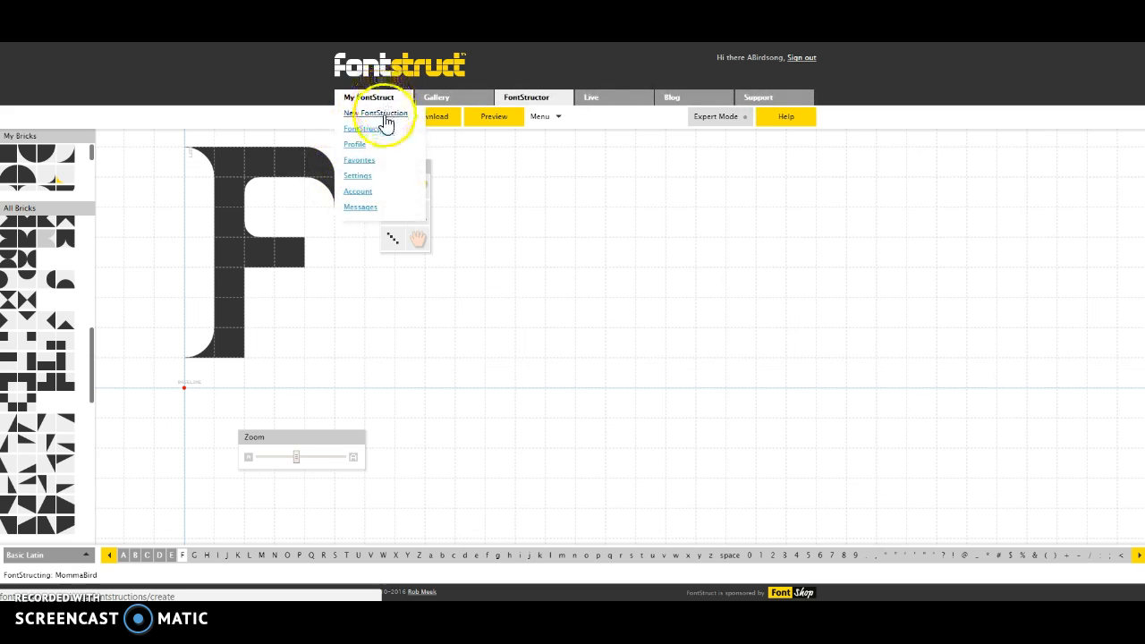
{"action": "left_click", "coordinate": [361, 128]}
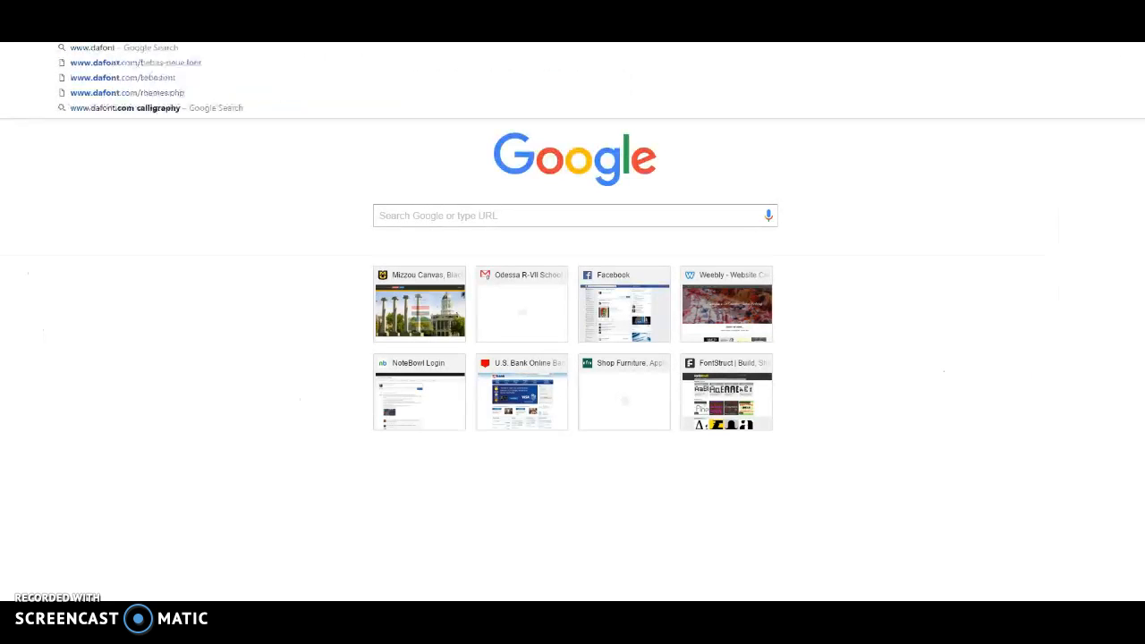
Browse DaFont's Recently added fonts list, scrolling up and down through the entries.
{"action": "left_click", "coordinate": [125, 61]}
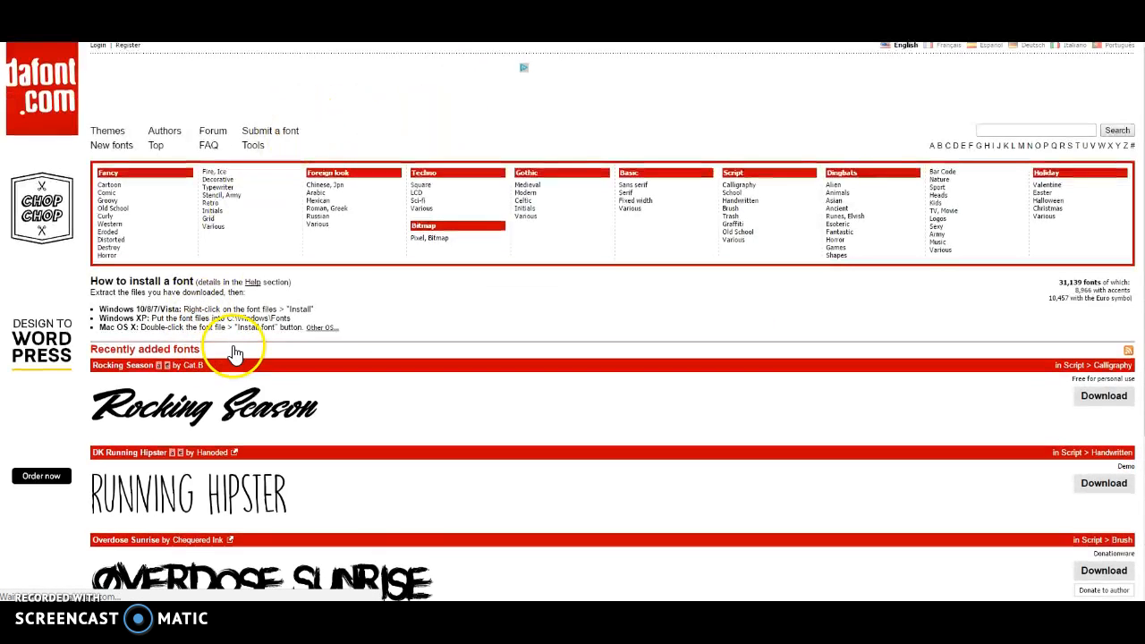
{"action": "scroll", "scroll_direction": "down", "scroll_amount": 3}
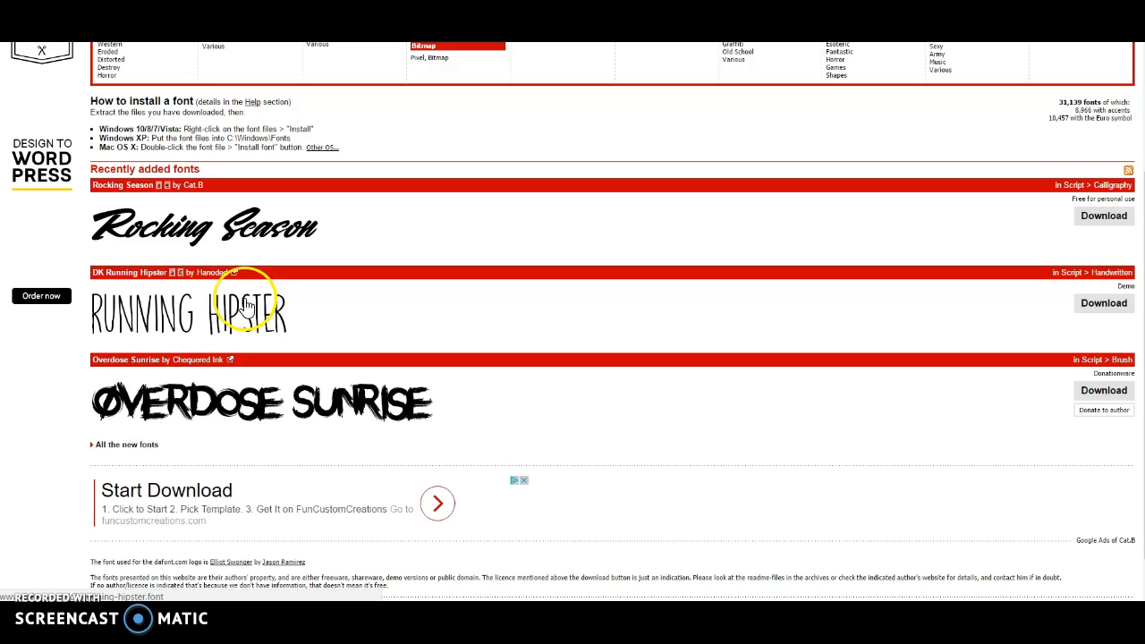
{"action": "scroll", "scroll_direction": "up", "scroll_amount": 3}
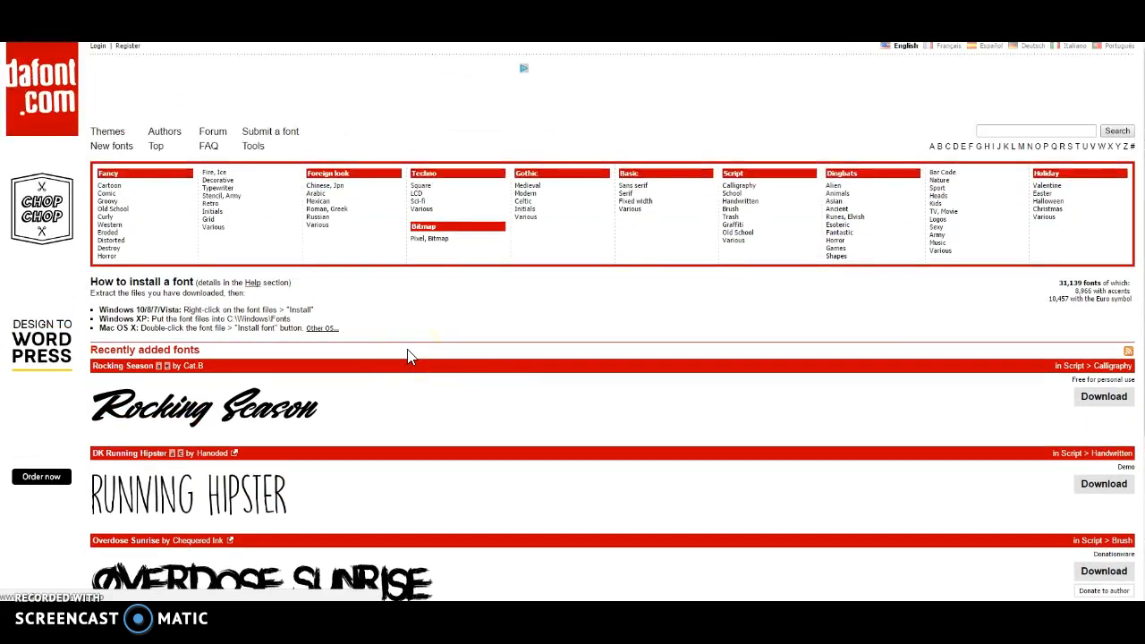
{"action": "scroll", "scroll_direction": "down", "scroll_amount": 3}
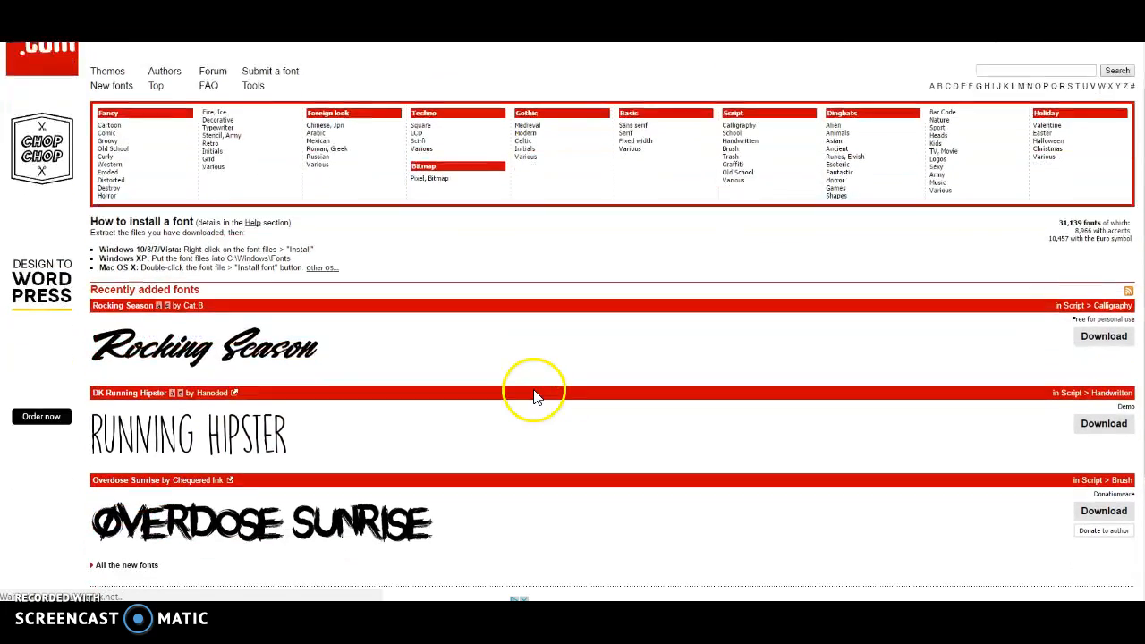
{"action": "scroll", "scroll_direction": "up", "scroll_amount": 3}
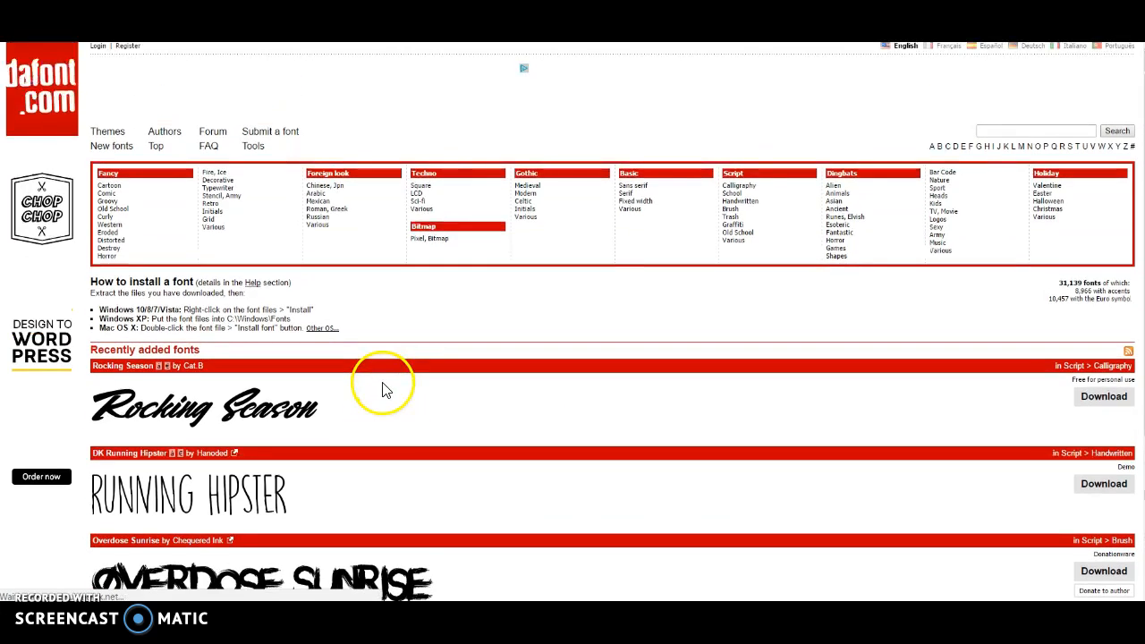
{"action": "scroll", "scroll_direction": "down", "scroll_amount": 3}
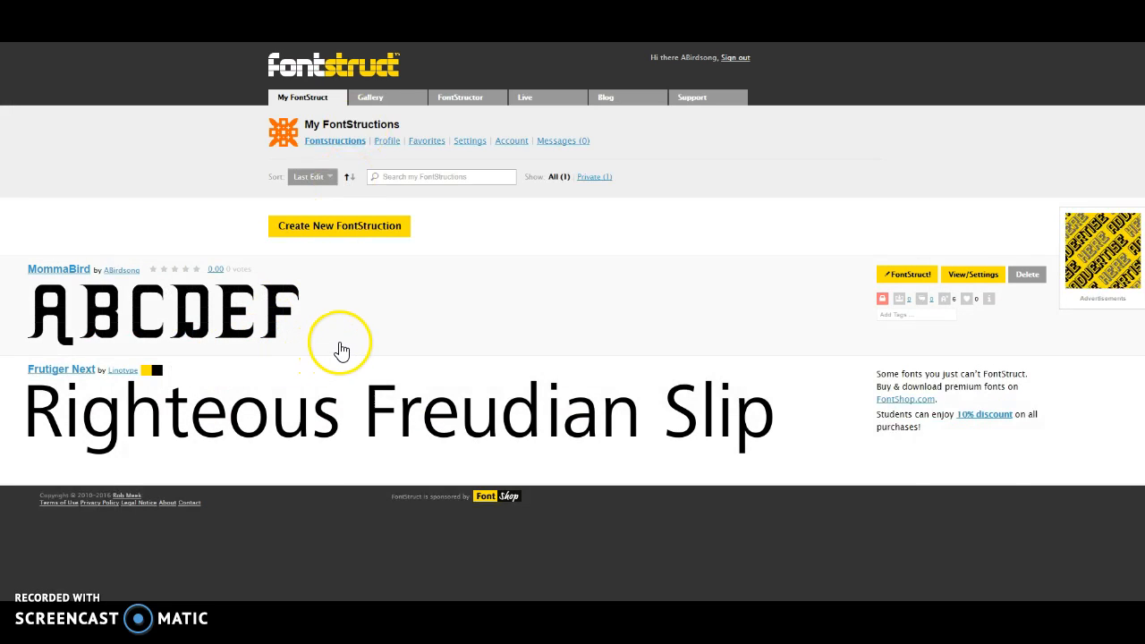
{"action": "mouse_move", "coordinate": [318, 338]}
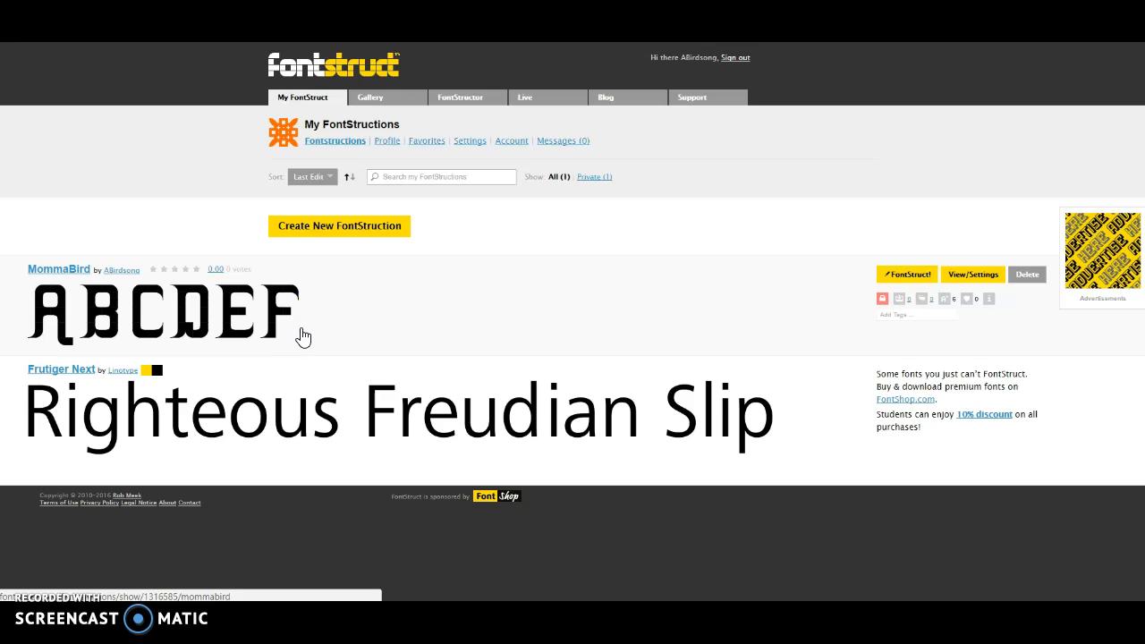
{"action": "left_click", "coordinate": [333, 329]}
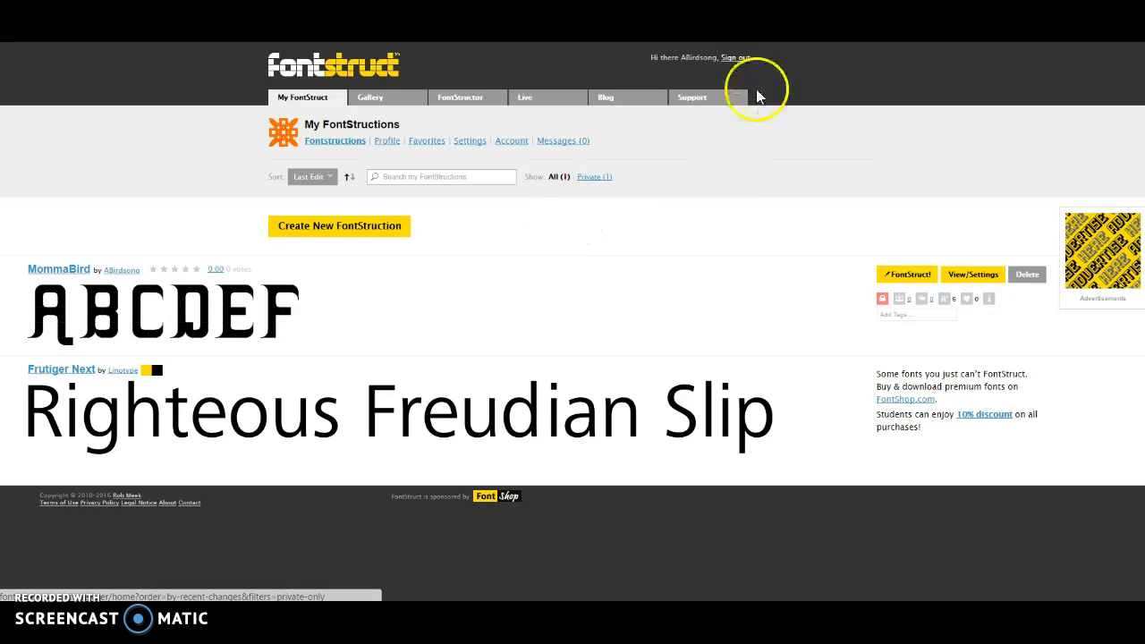
{"action": "mouse_move", "coordinate": [755, 89]}
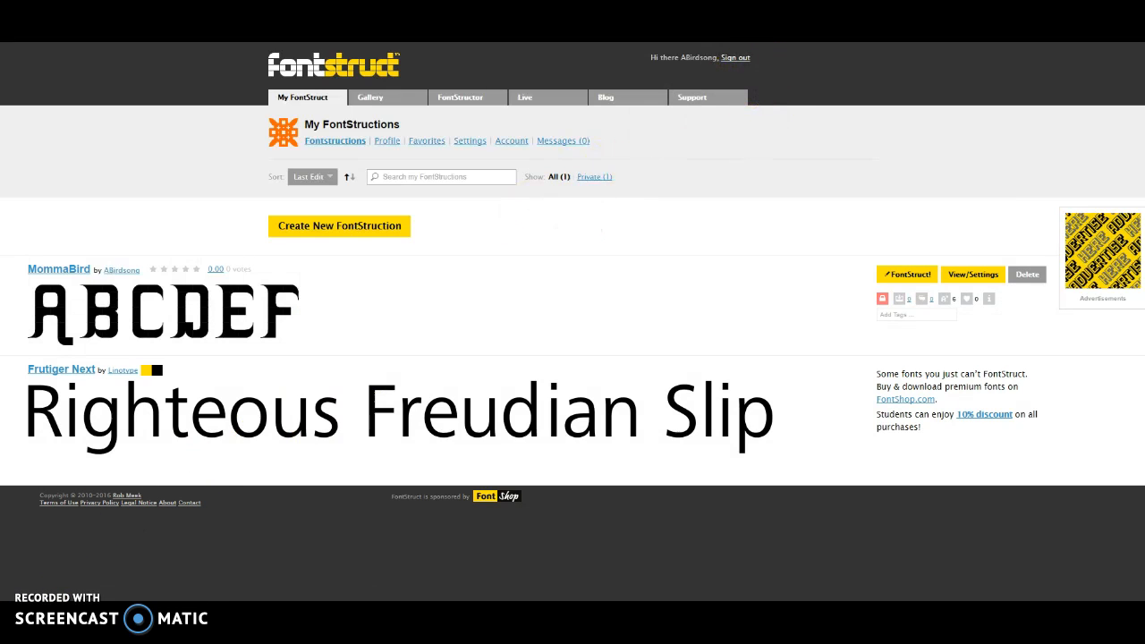